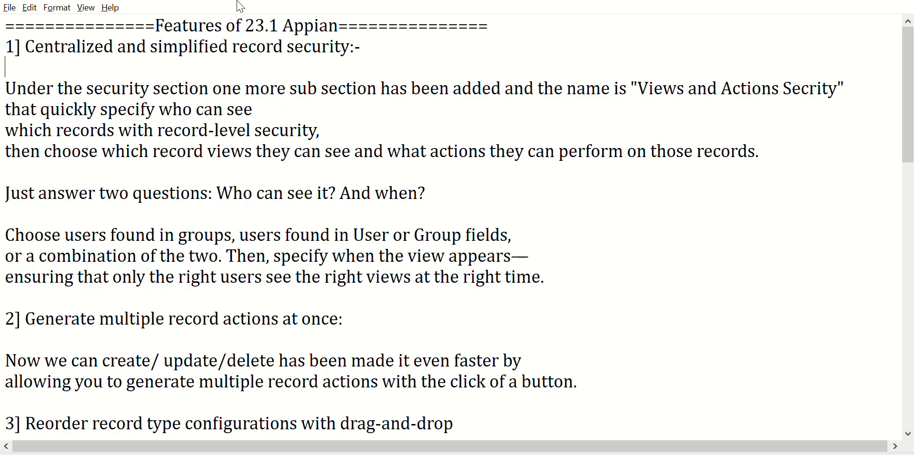
mouse_move(199, 35)
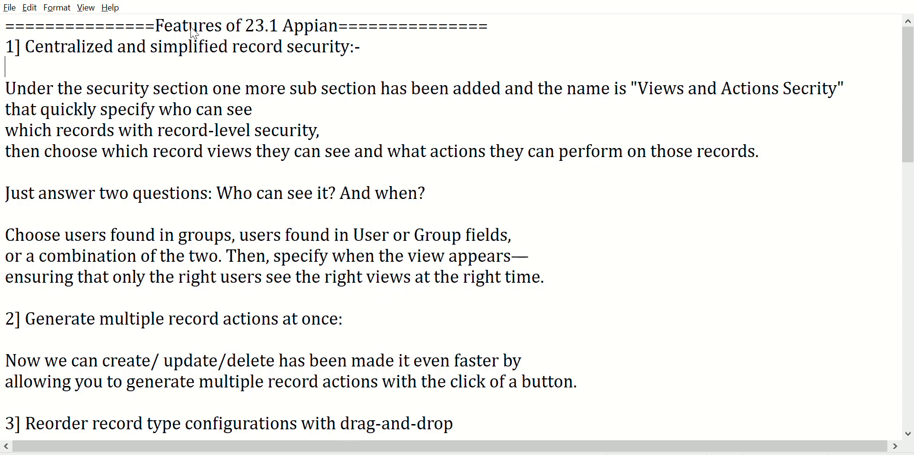
mouse_move(218, 226)
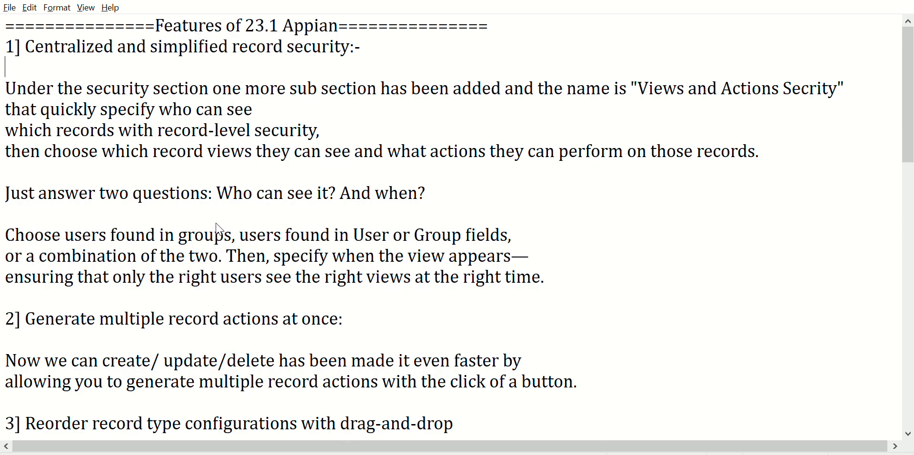
Highlight the new security subsection's name, then 'Choose' and 'groups' in the first feature.
scroll(down, 3)
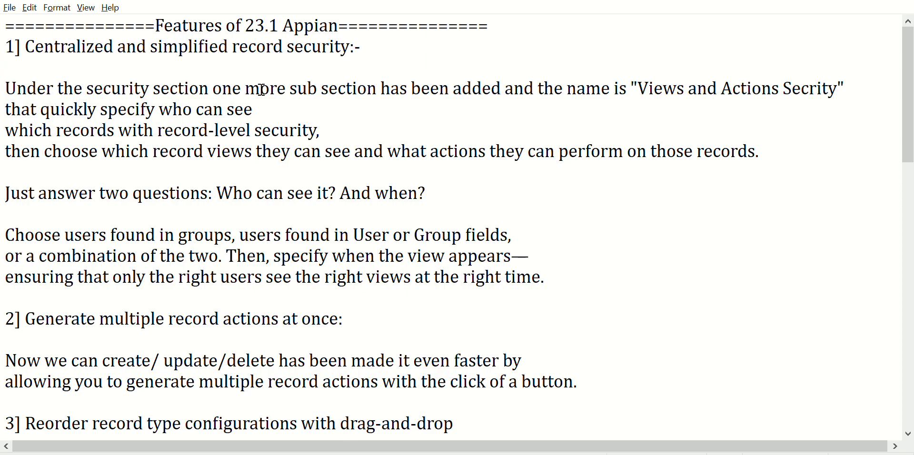
mouse_move(89, 72)
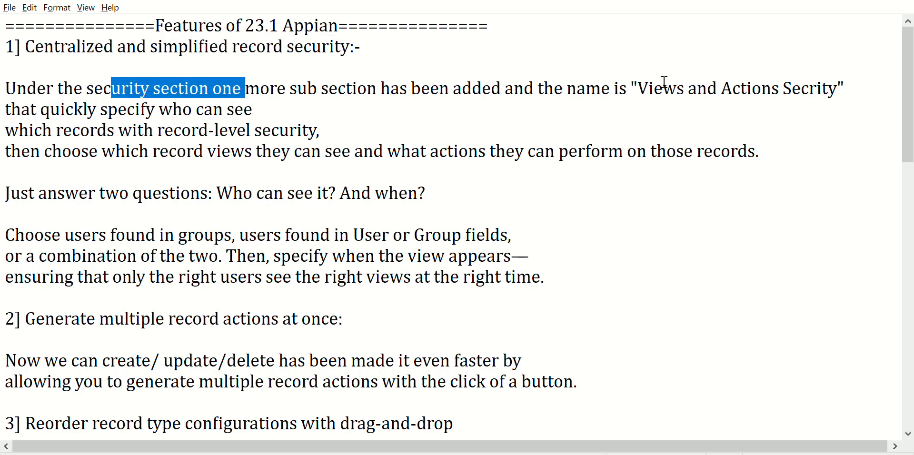
double_click(662, 88)
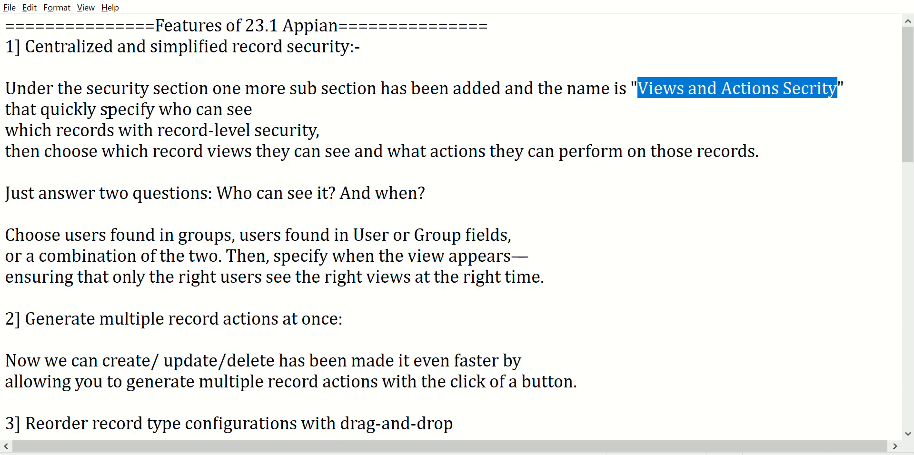
mouse_move(250, 186)
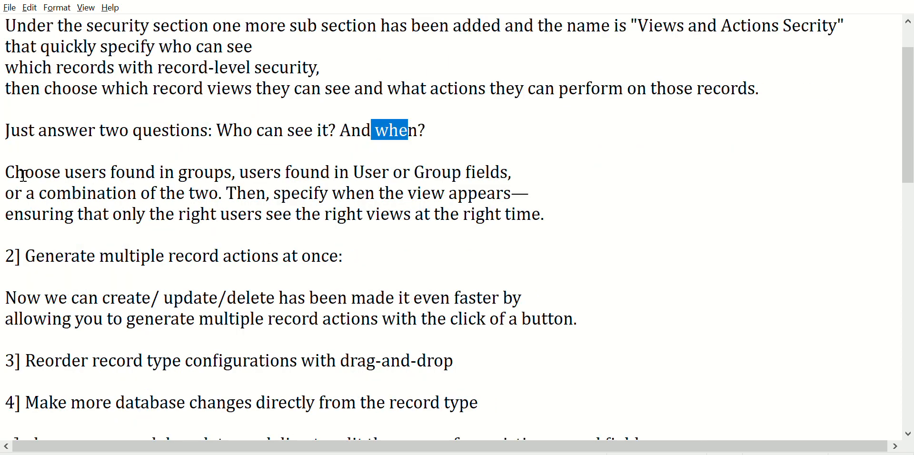
double_click(38, 172)
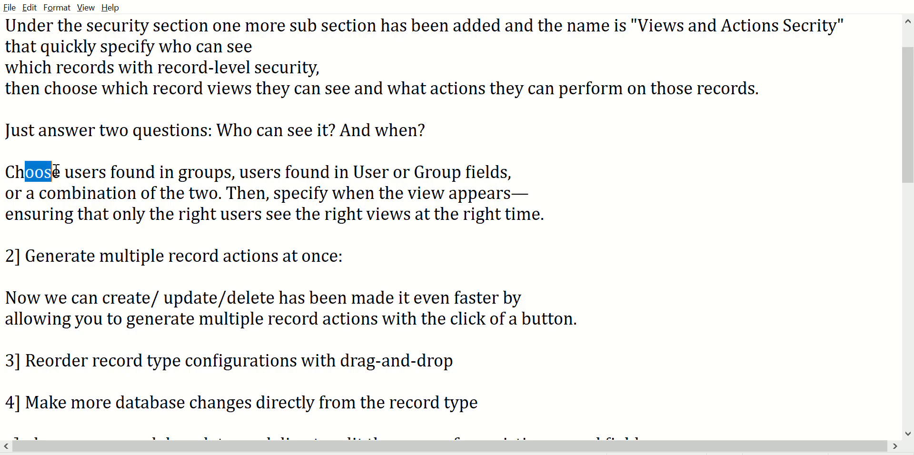
double_click(206, 171)
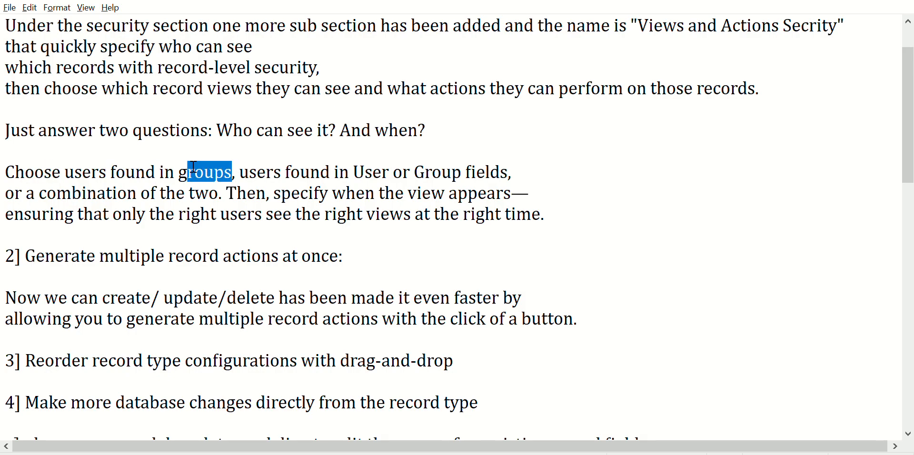
Highlight 'users found in User or Group fields', 'a combination of the two' and 'only the right users'.
drag(248, 172, 344, 172)
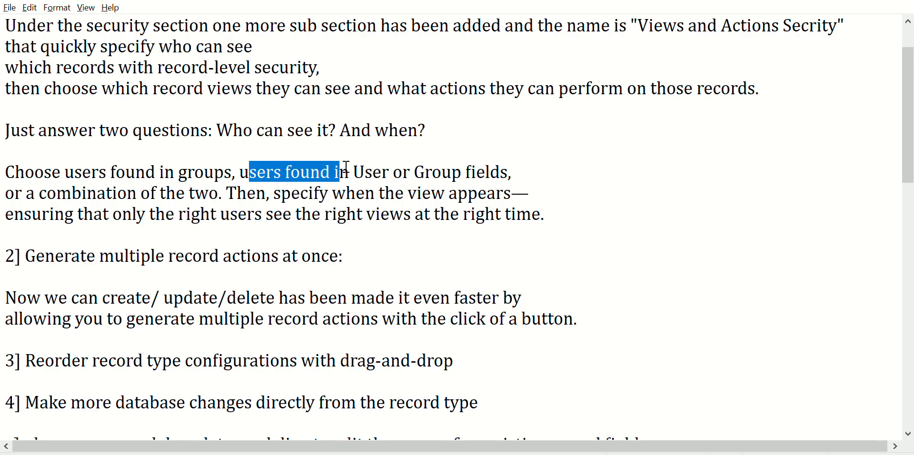
drag(338, 172, 512, 172)
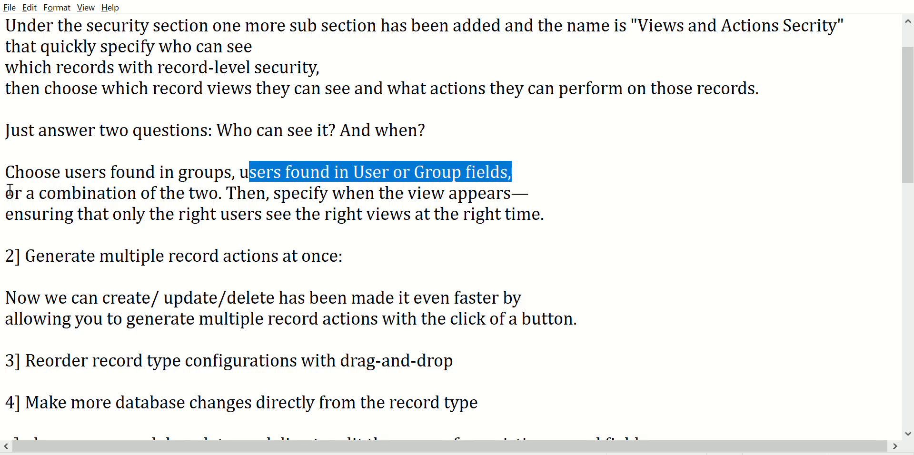
drag(21, 193, 213, 193)
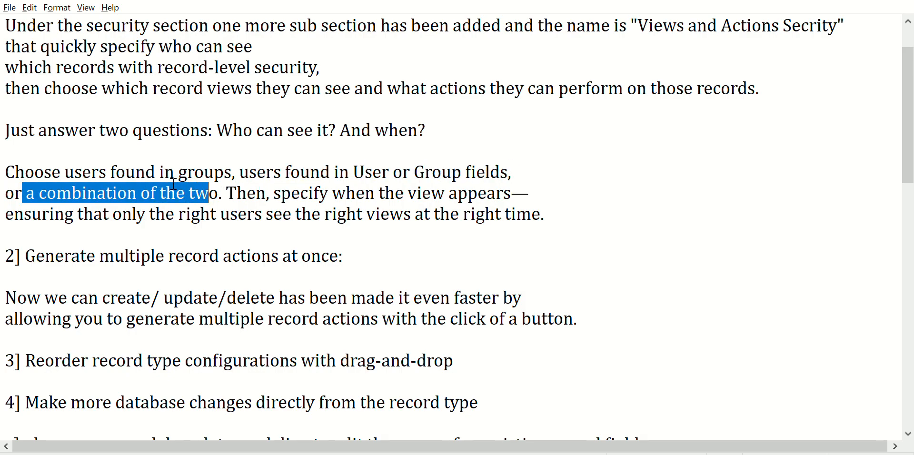
mouse_move(368, 192)
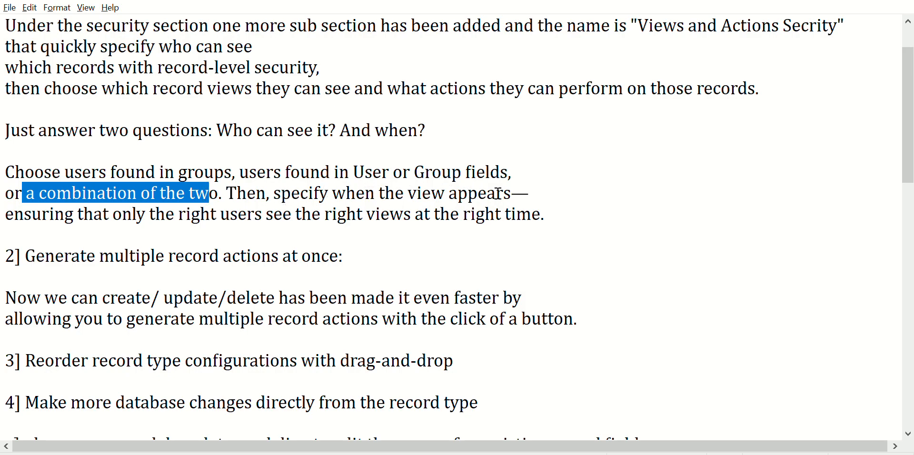
drag(25, 214, 117, 213)
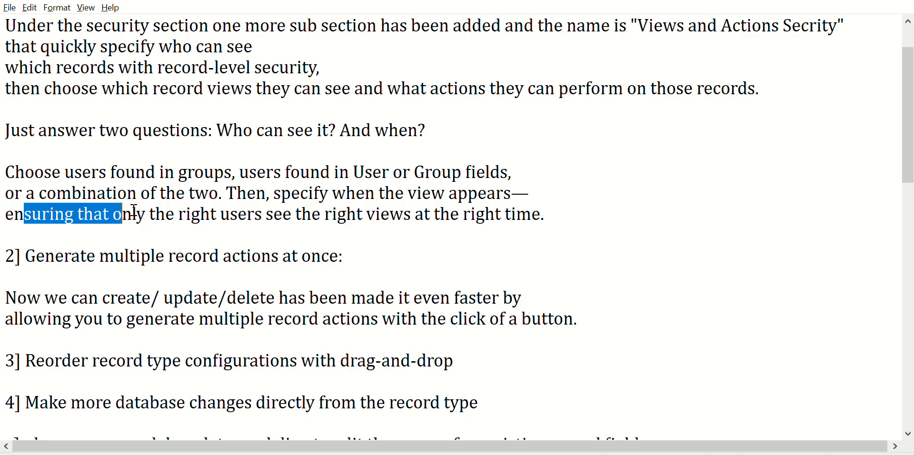
drag(117, 214, 216, 214)
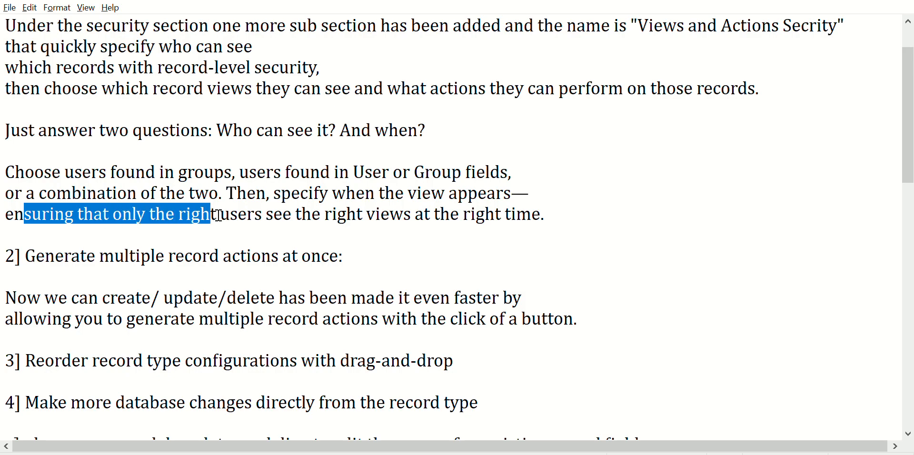
Scroll down to point 2, 'Generate multiple record actions at once'.
scroll(down, 3)
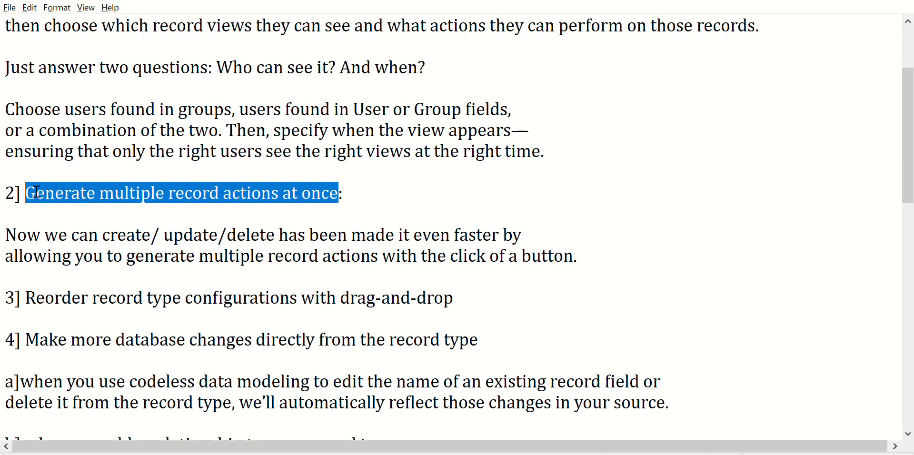
scroll(down, 3)
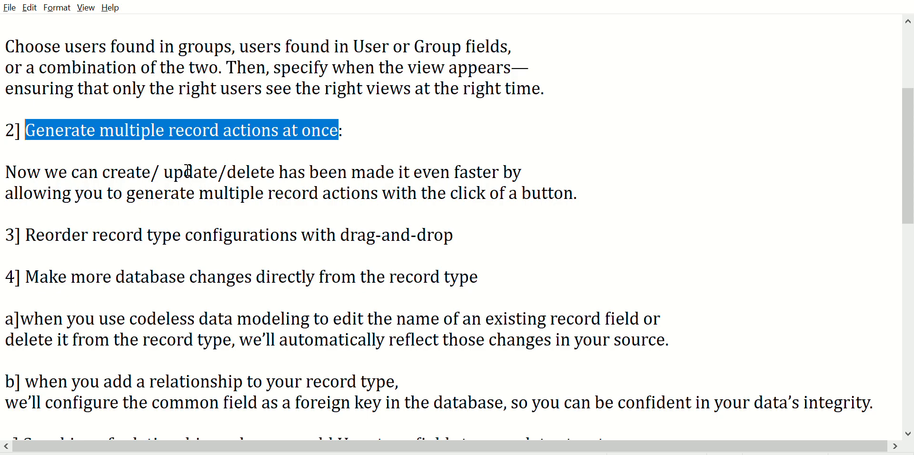
mouse_move(294, 170)
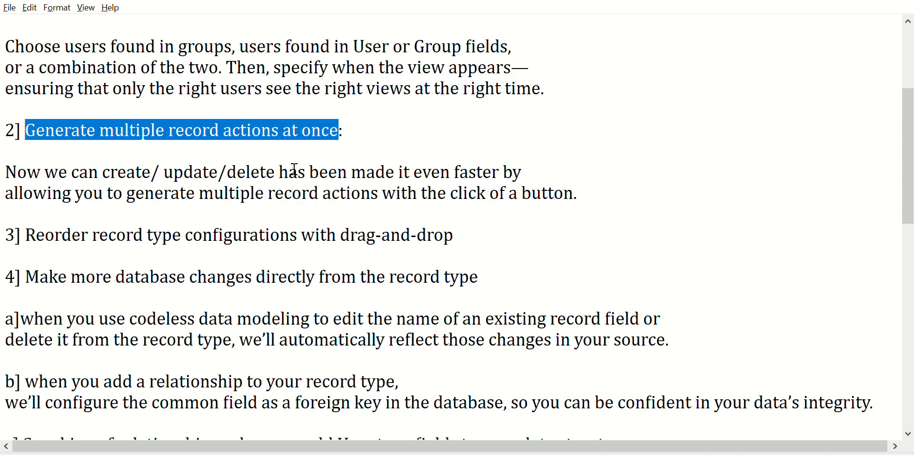
mouse_move(170, 158)
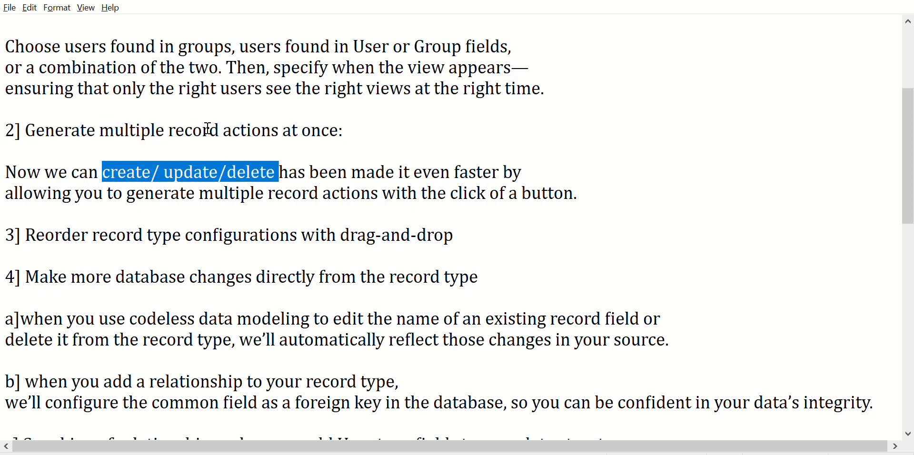
mouse_move(447, 143)
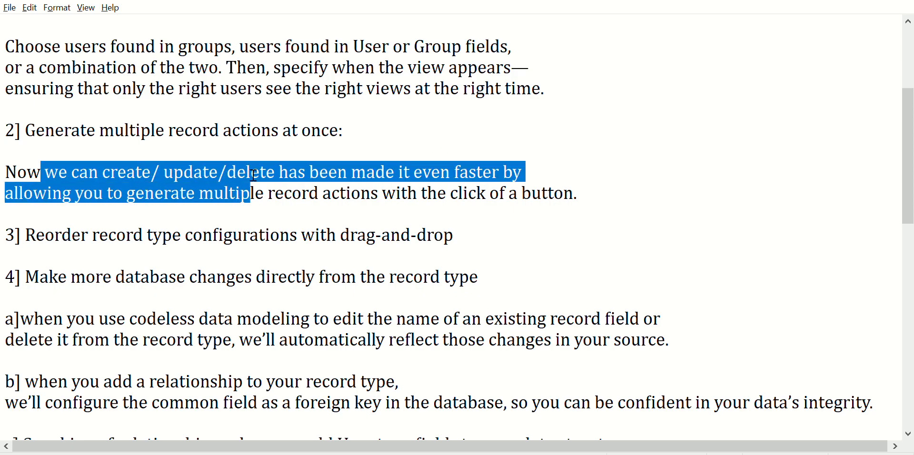
Clear the 'drag-and-drop' highlight and highlight 'record type configurations' in point 3.
scroll(down, 3)
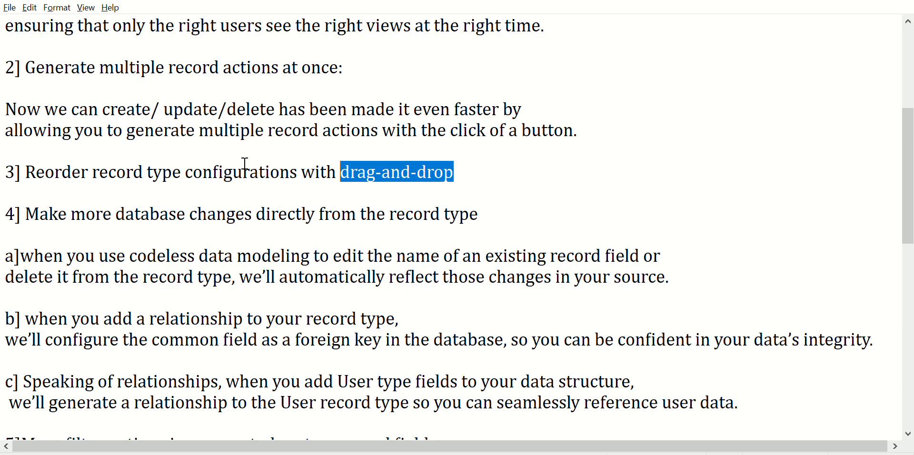
mouse_move(618, 198)
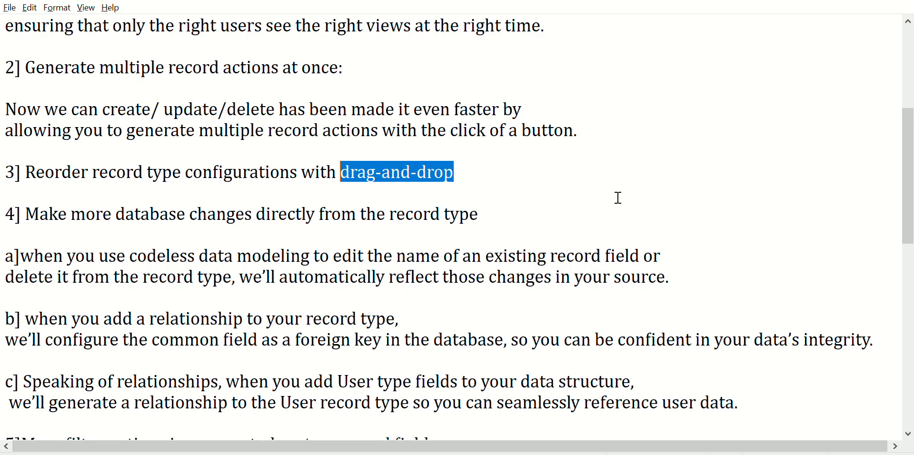
mouse_move(649, 242)
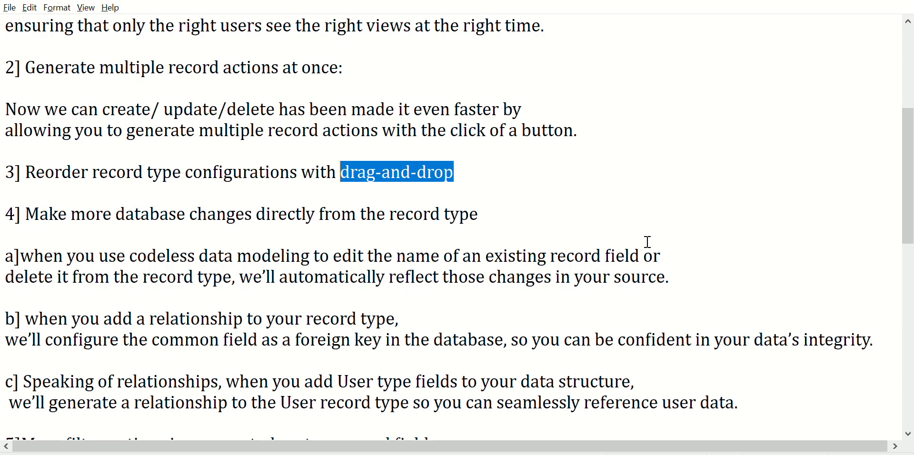
mouse_move(574, 207)
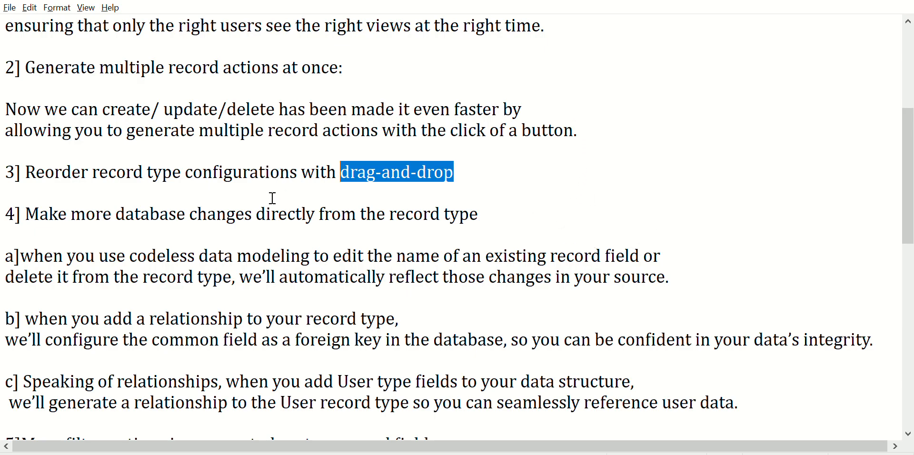
click(160, 214)
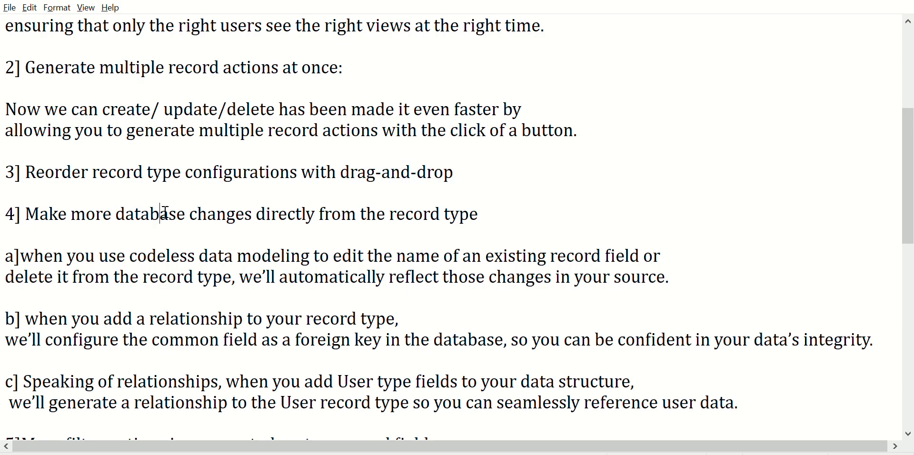
mouse_move(222, 67)
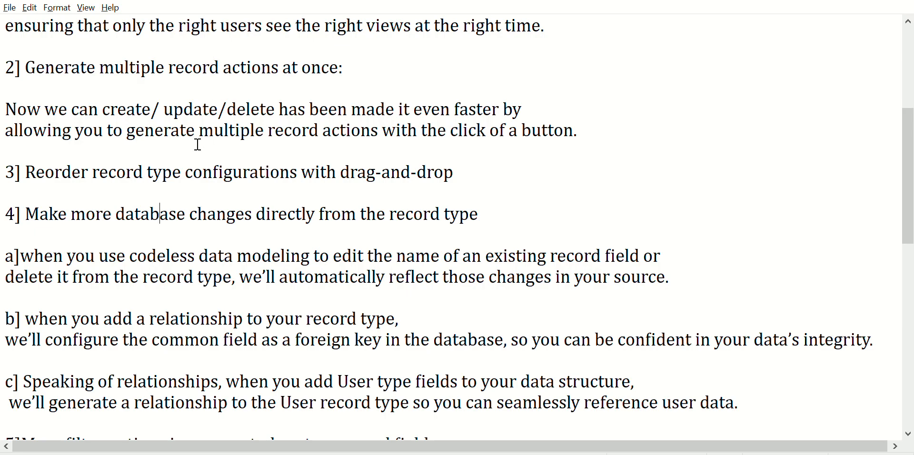
drag(107, 172, 202, 172)
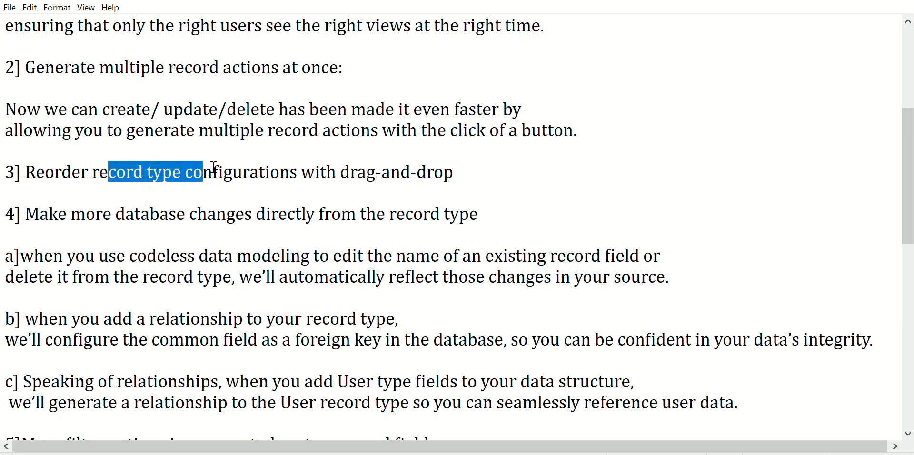
scroll(down, 3)
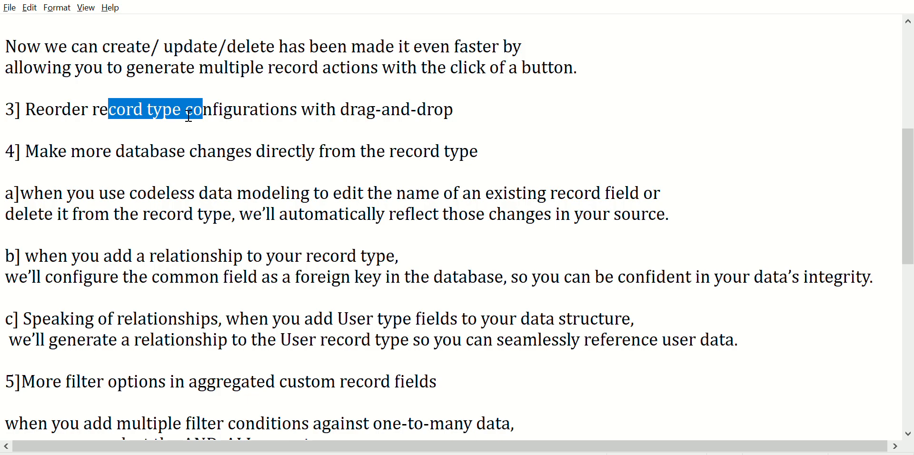
click(78, 151)
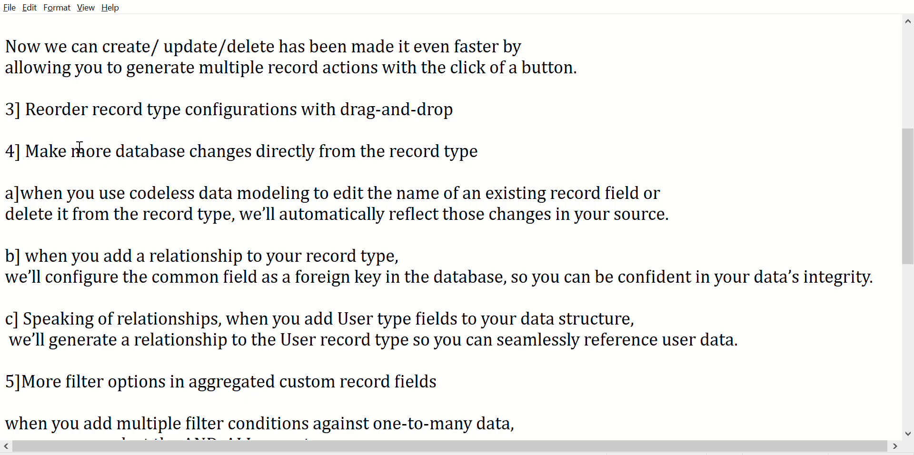
click(49, 150)
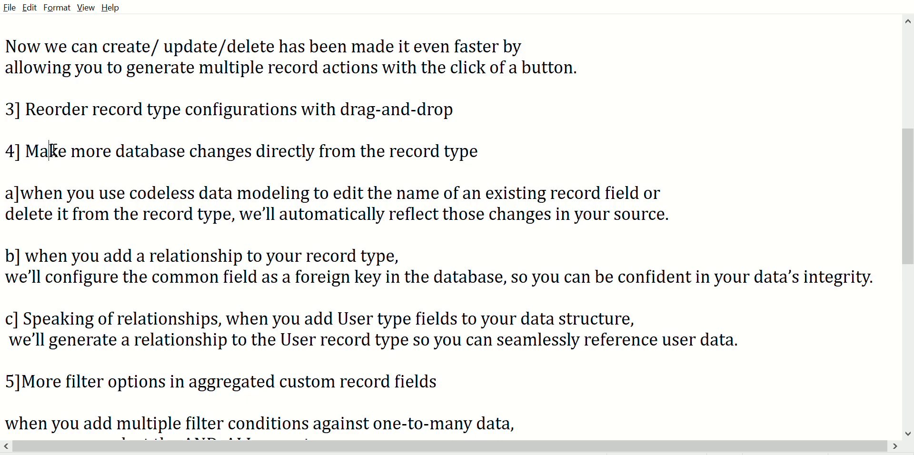
drag(49, 151, 257, 151)
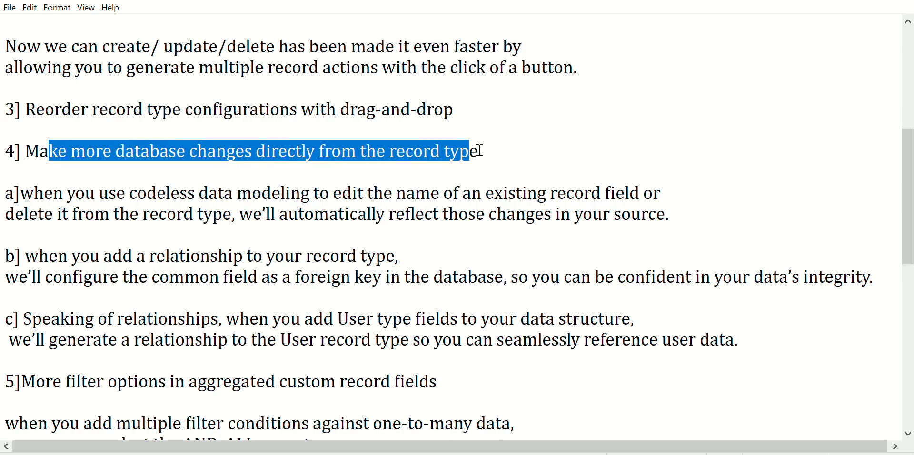
scroll(down, 3)
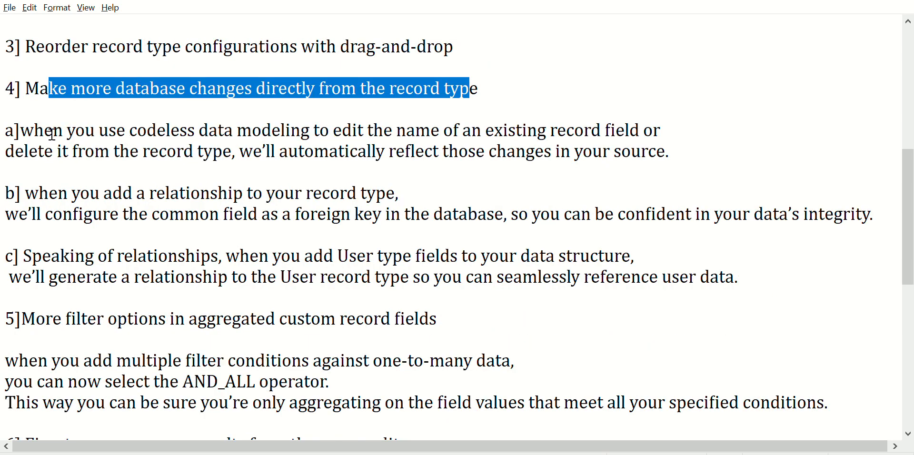
click(51, 128)
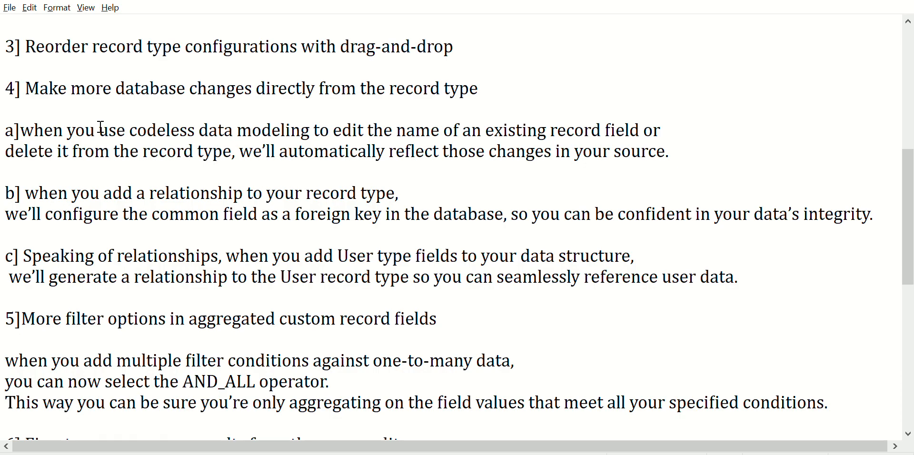
mouse_move(187, 129)
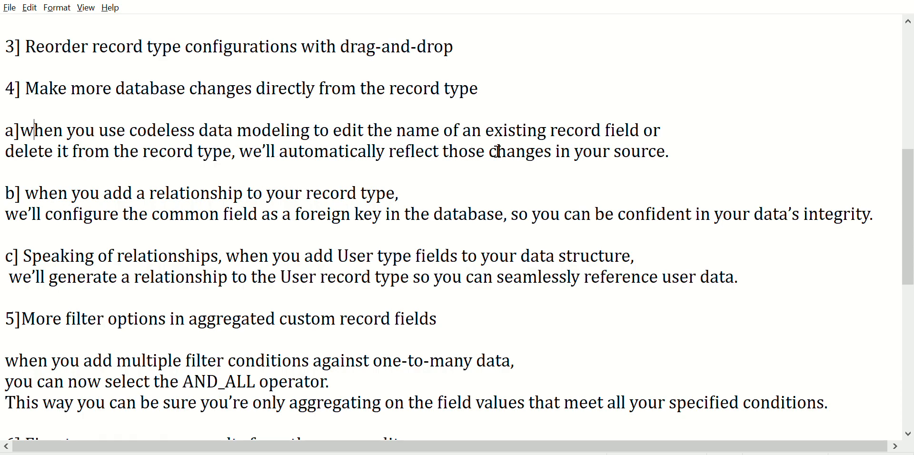
mouse_move(606, 153)
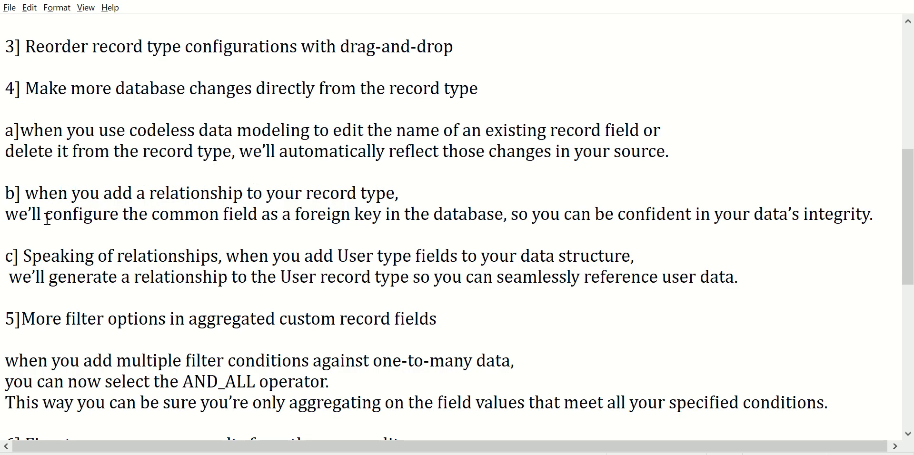
mouse_move(176, 213)
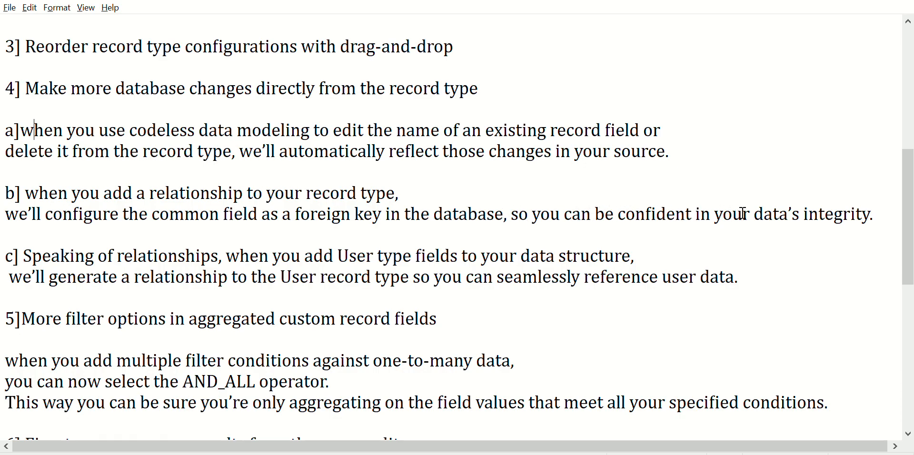
mouse_move(189, 200)
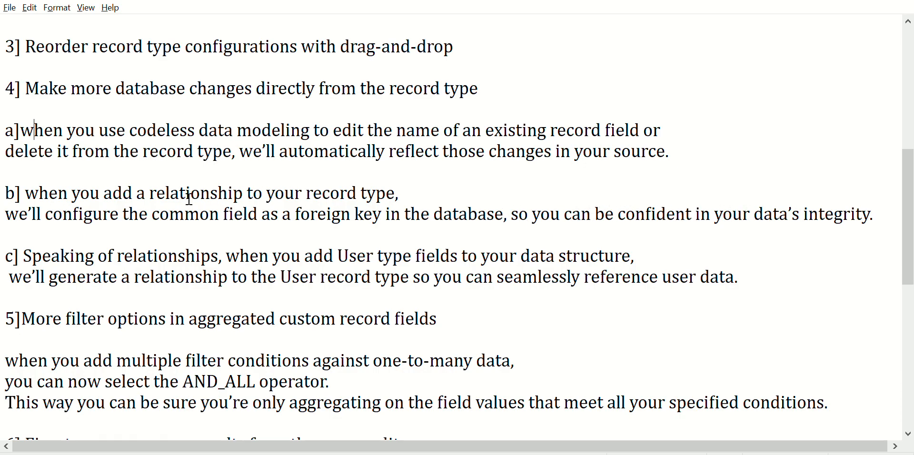
scroll(down, 3)
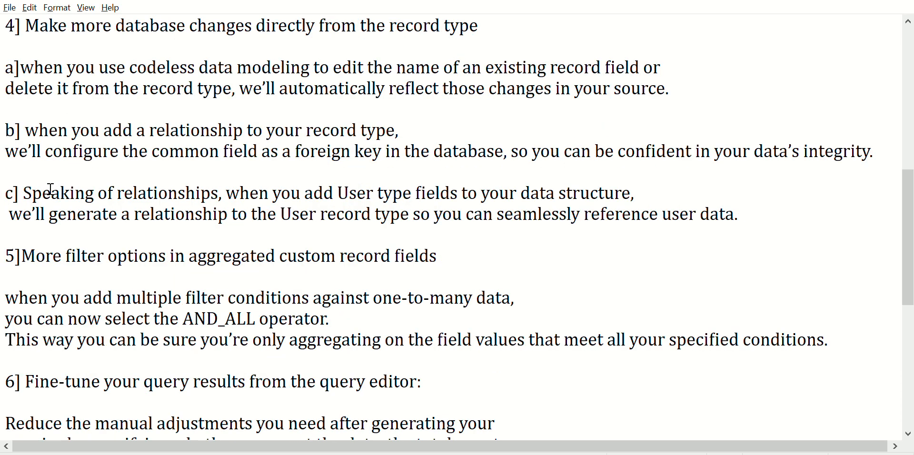
mouse_move(190, 187)
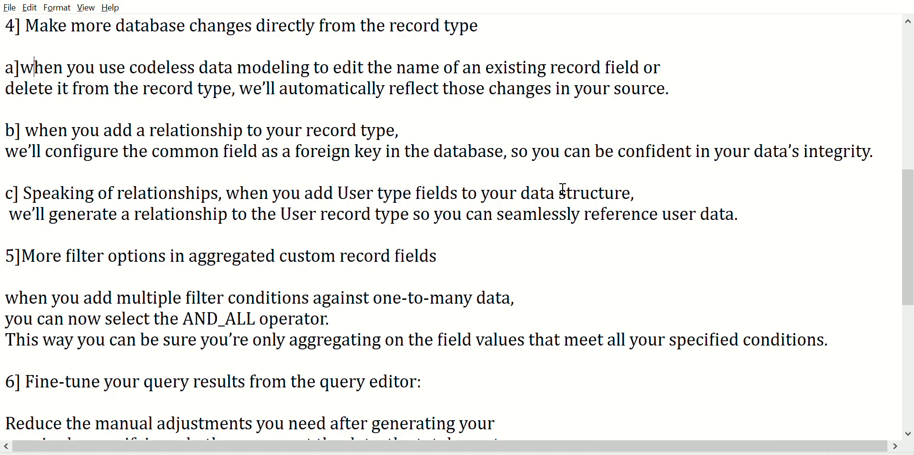
mouse_move(73, 207)
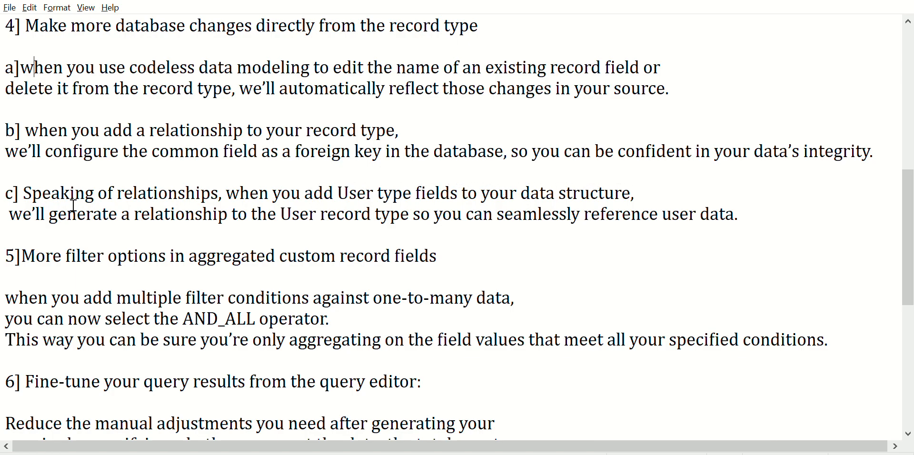
mouse_move(30, 210)
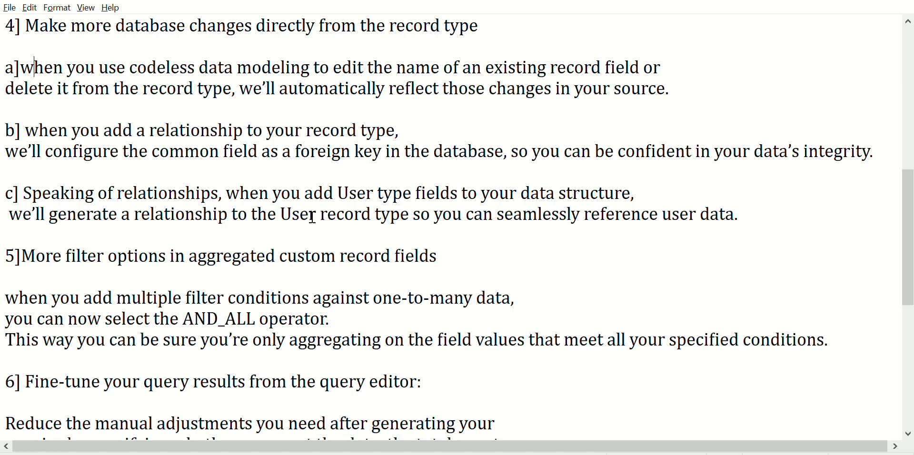
mouse_move(550, 221)
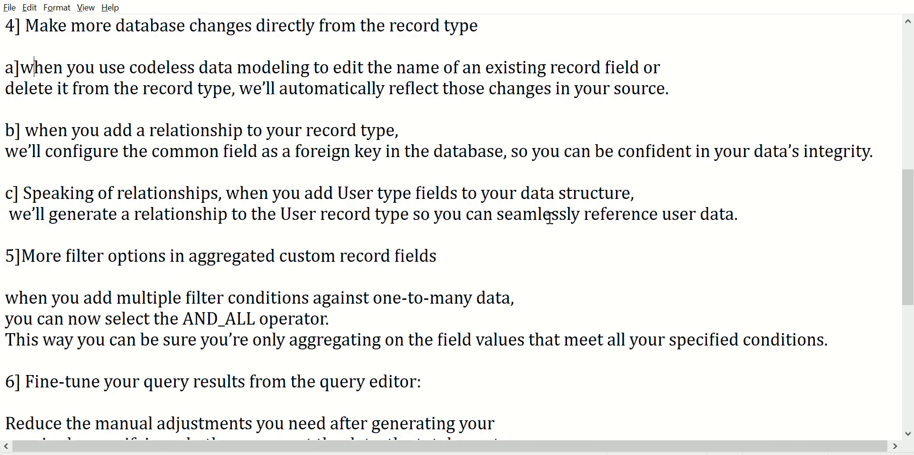
Scroll down to point 5 on more filter options in aggregated custom record fields.
scroll(down, 3)
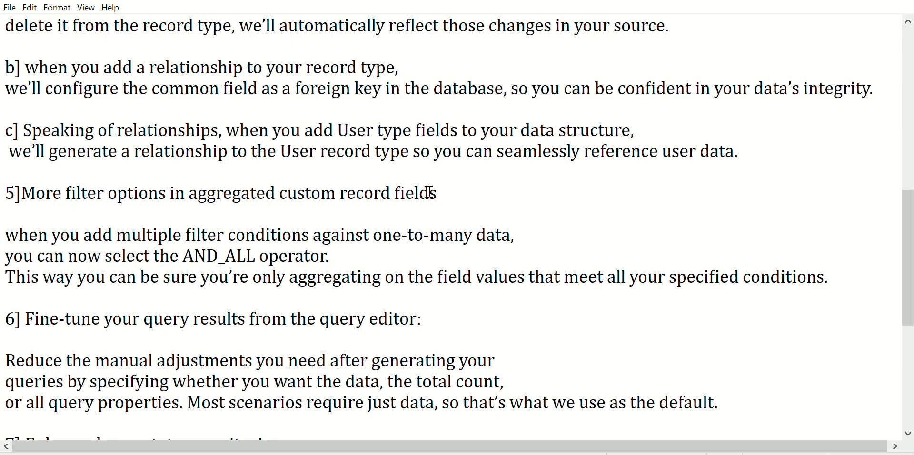
scroll(down, 3)
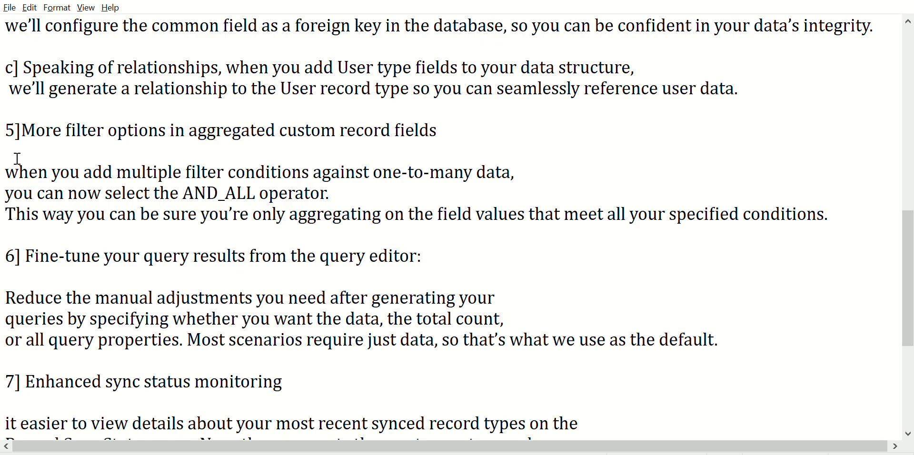
mouse_move(292, 169)
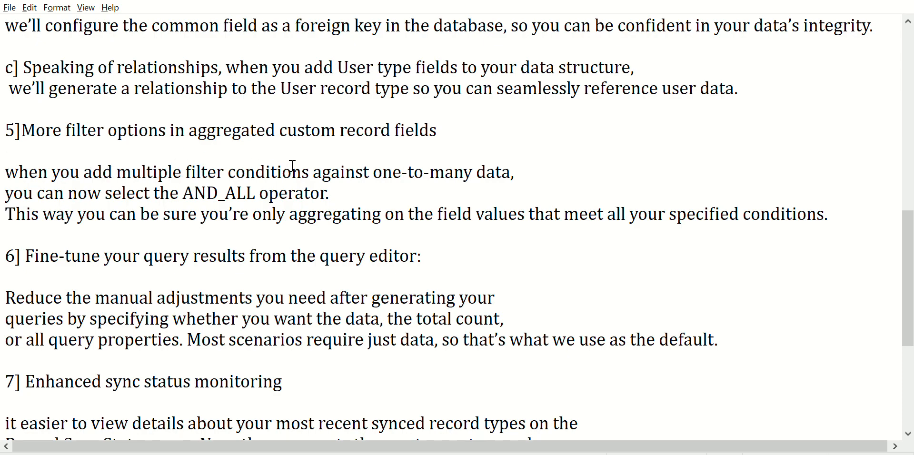
mouse_move(469, 172)
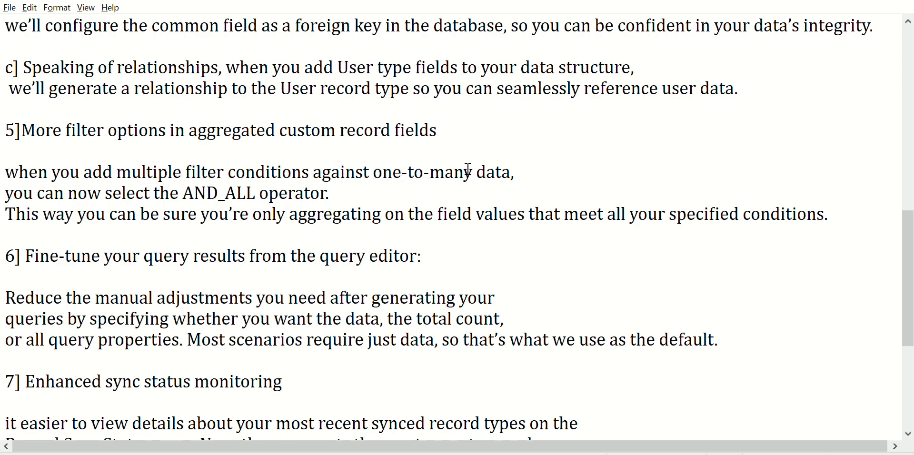
mouse_move(91, 181)
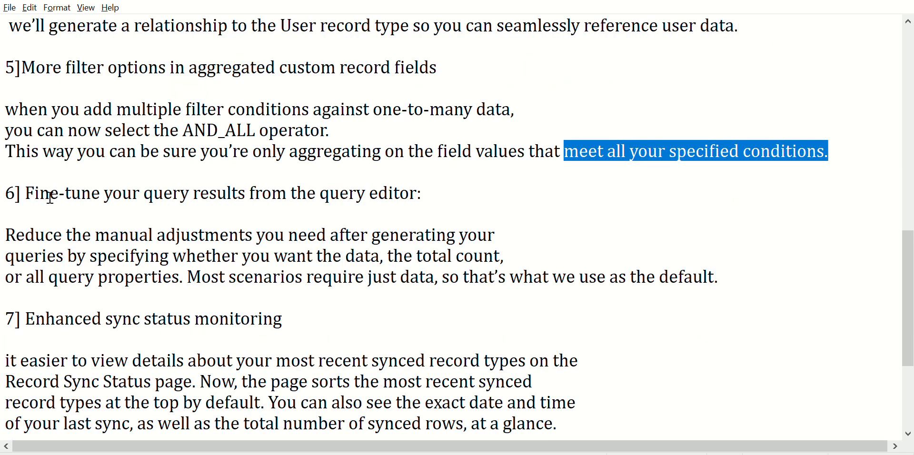
mouse_move(188, 195)
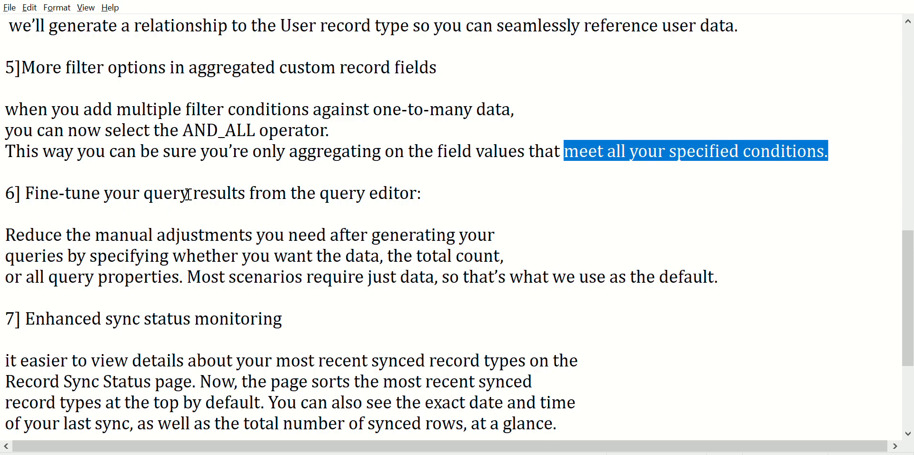
Highlight 'from the query editor', then clear it and highlight 'all query properties'.
drag(250, 193, 367, 193)
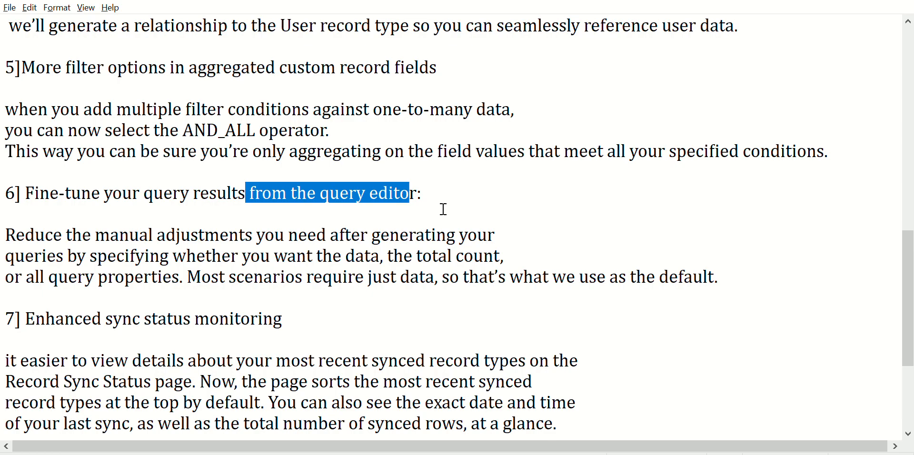
scroll(down, 3)
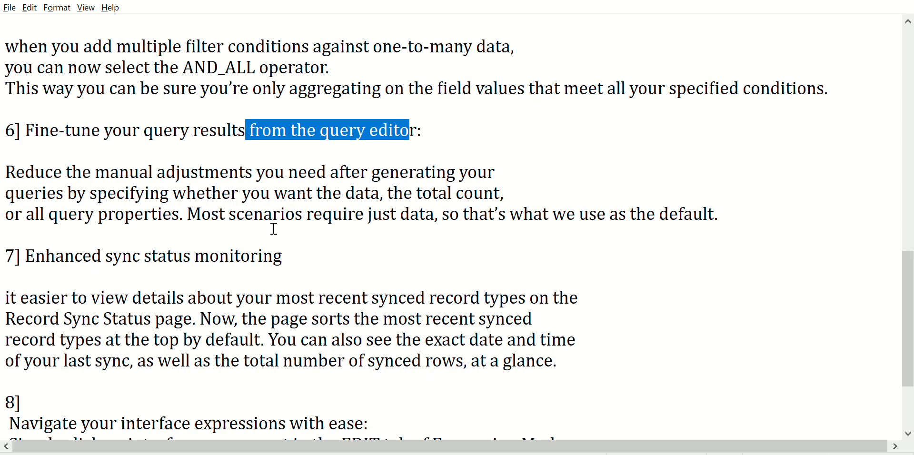
scroll(up, 3)
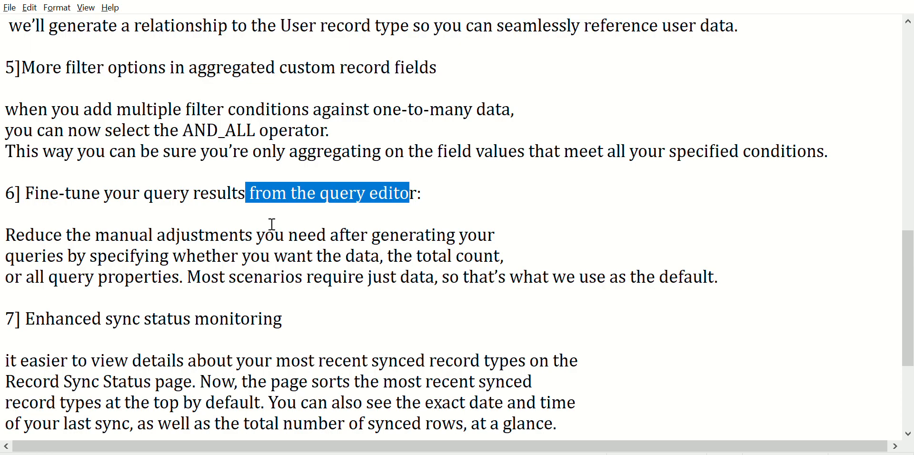
mouse_move(209, 183)
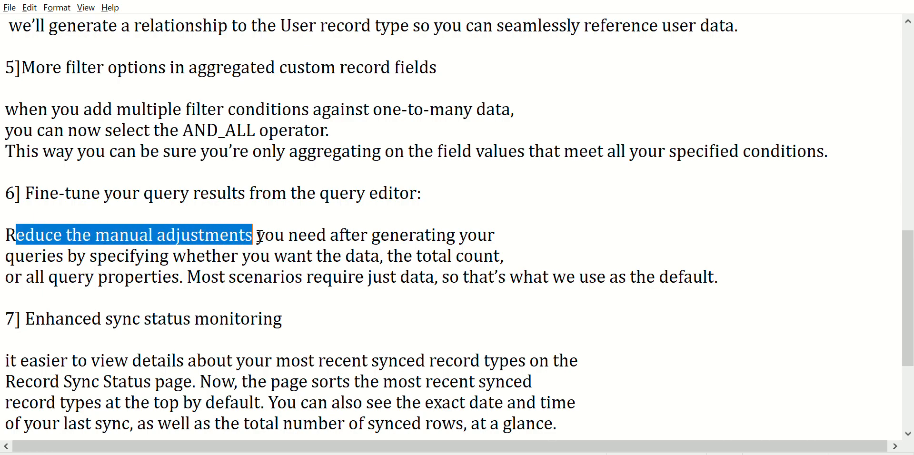
double_click(458, 256)
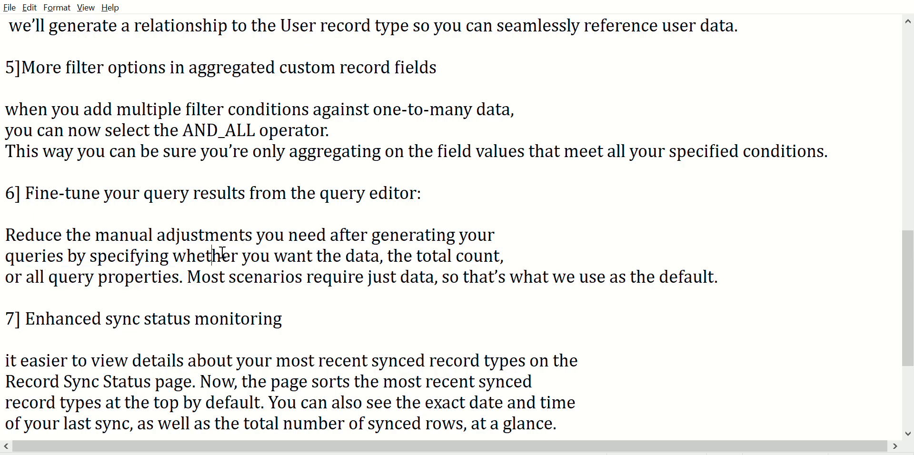
drag(421, 256, 507, 256)
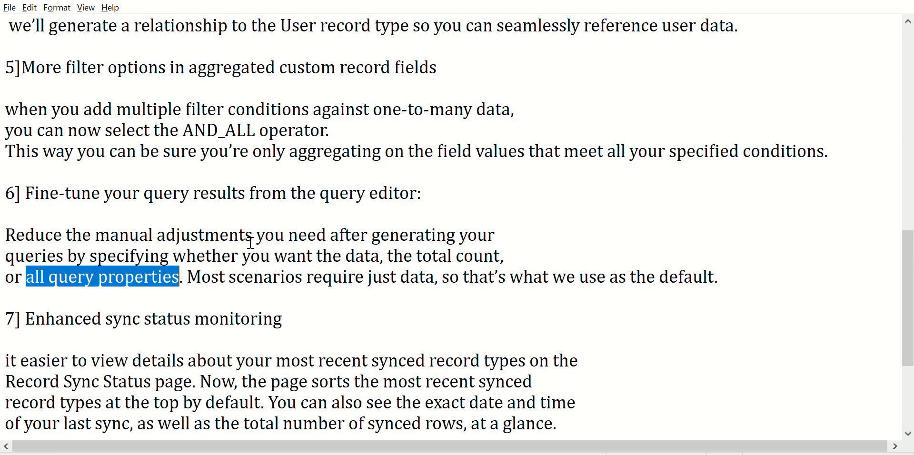
Highlight and clear point 7's heading, then highlight the phrase about the number of synced rows.
scroll(down, 3)
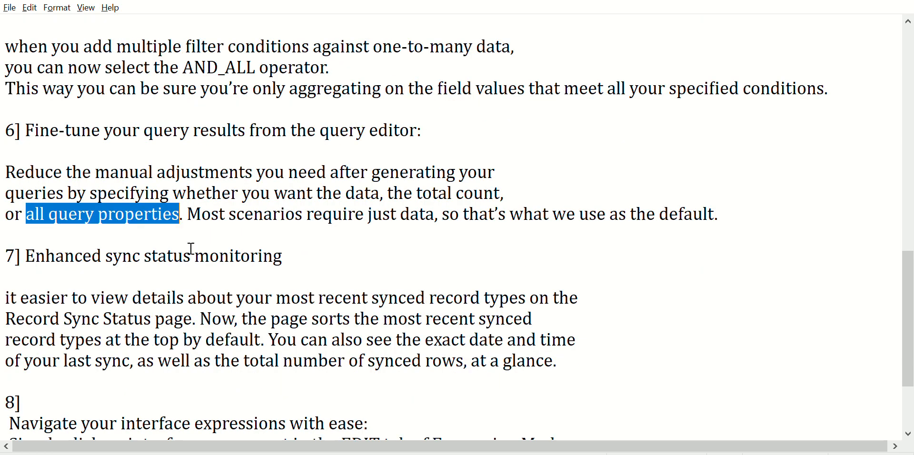
scroll(down, 3)
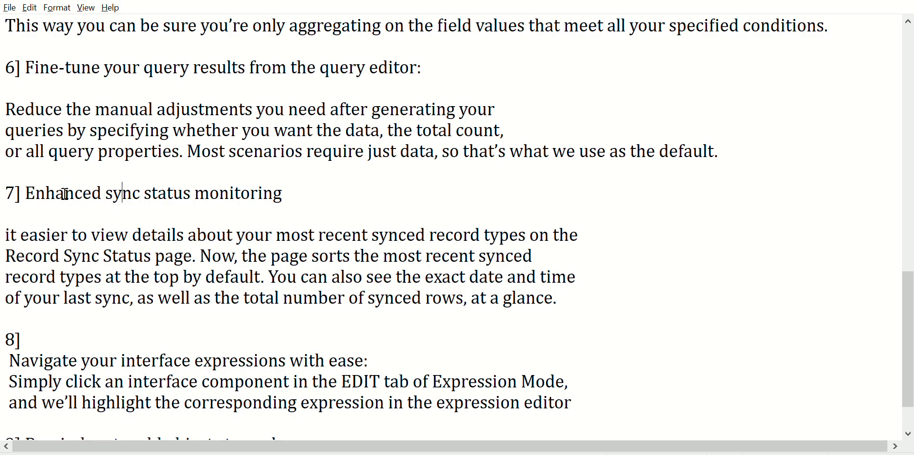
drag(143, 193, 248, 193)
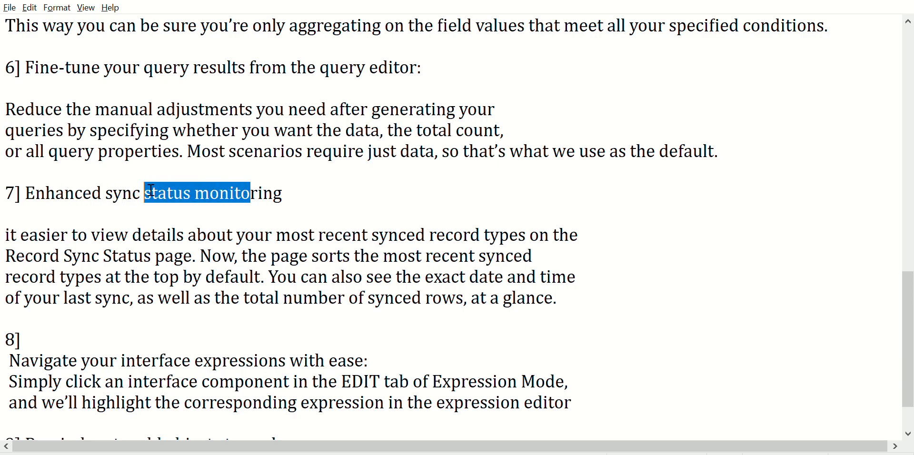
drag(145, 193, 54, 193)
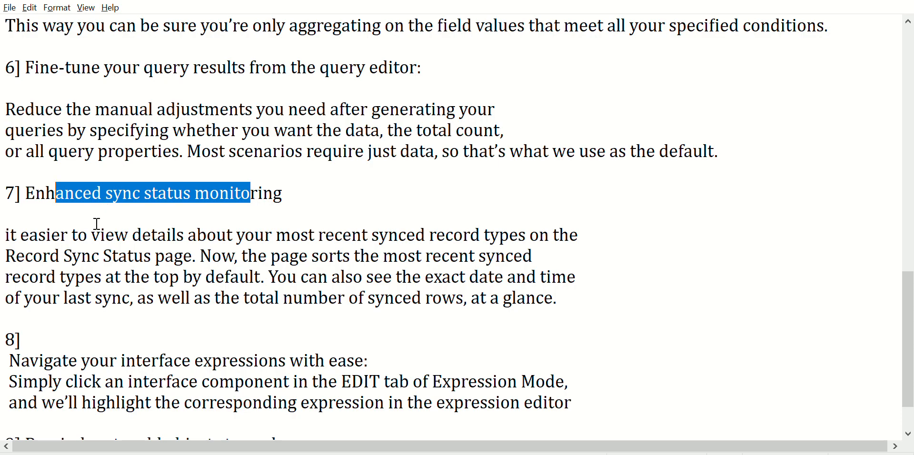
click(24, 235)
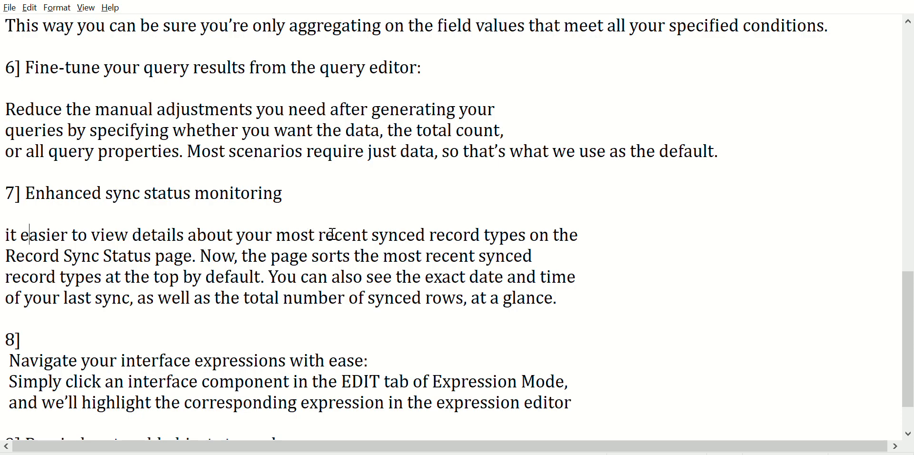
mouse_move(572, 235)
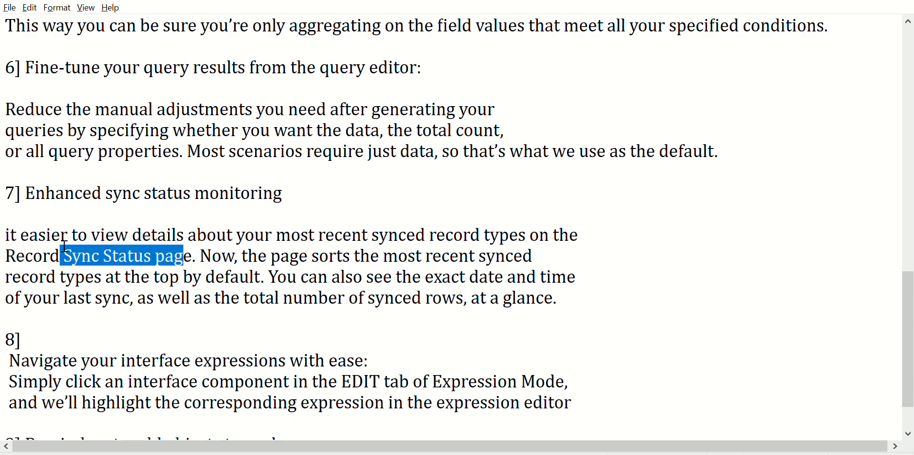
mouse_move(263, 252)
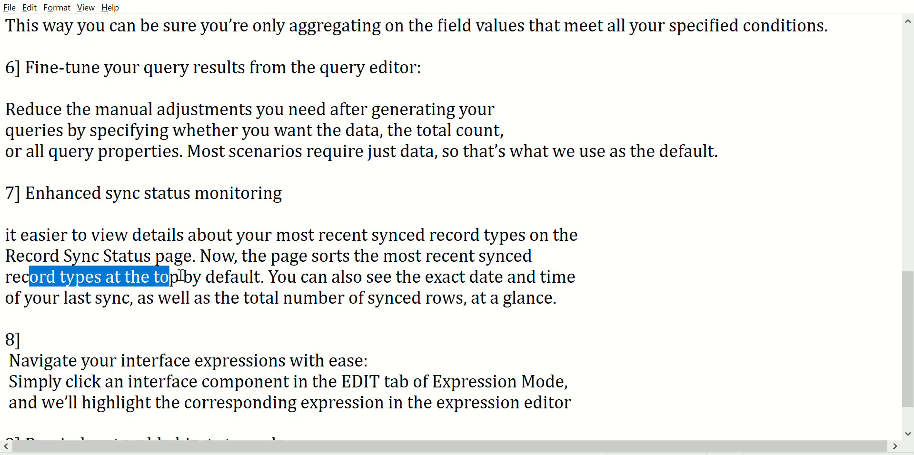
drag(181, 277, 259, 276)
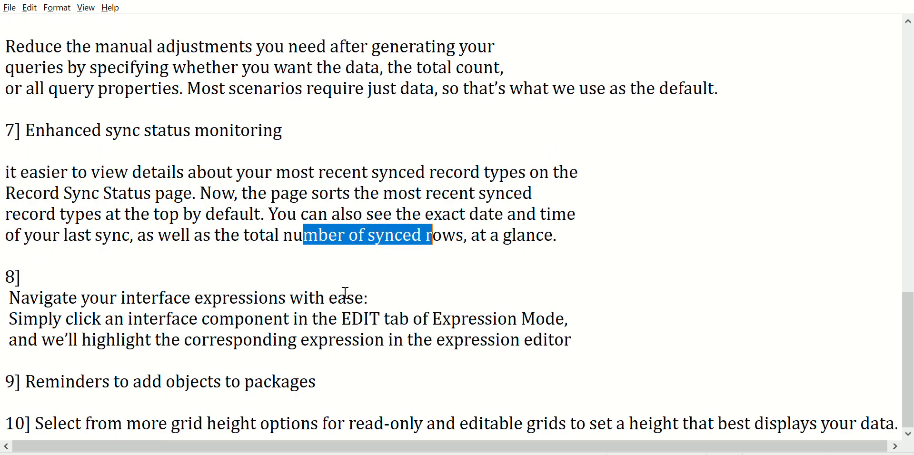
mouse_move(44, 293)
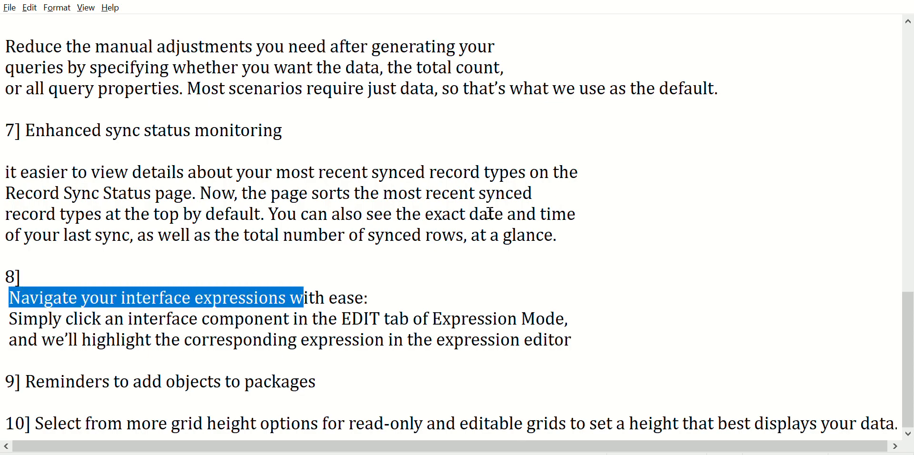
mouse_move(148, 174)
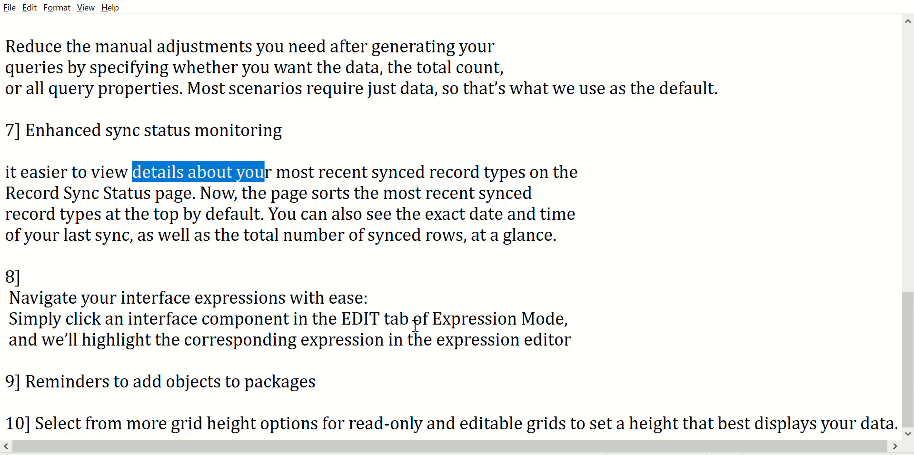
mouse_move(730, 234)
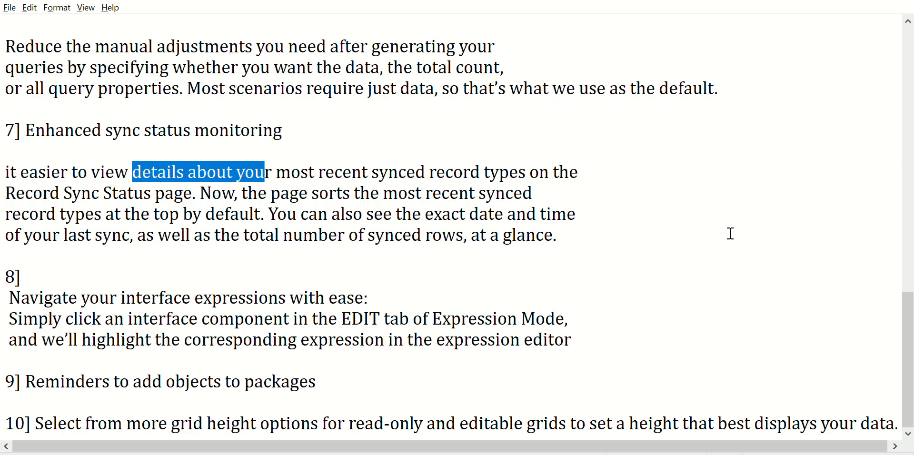
mouse_move(544, 339)
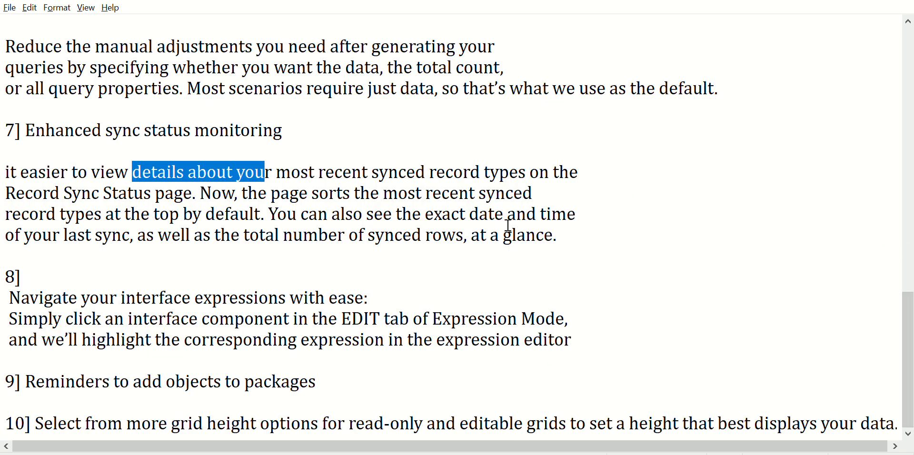
mouse_move(782, 206)
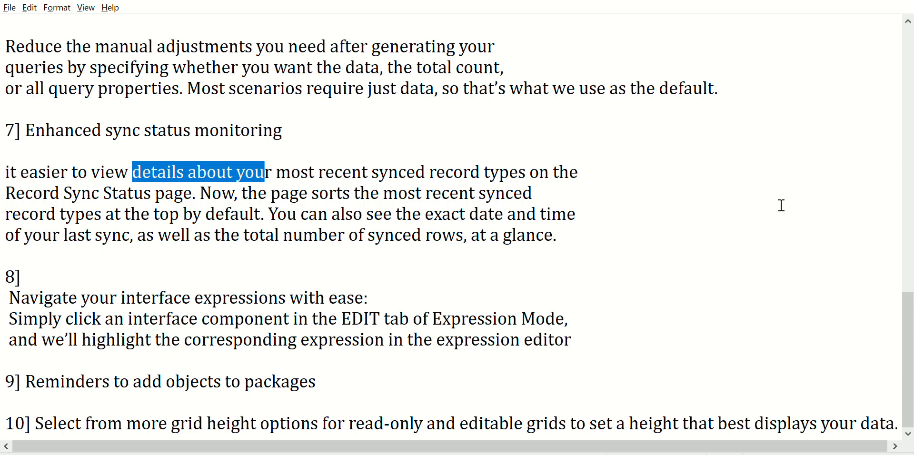
mouse_move(667, 198)
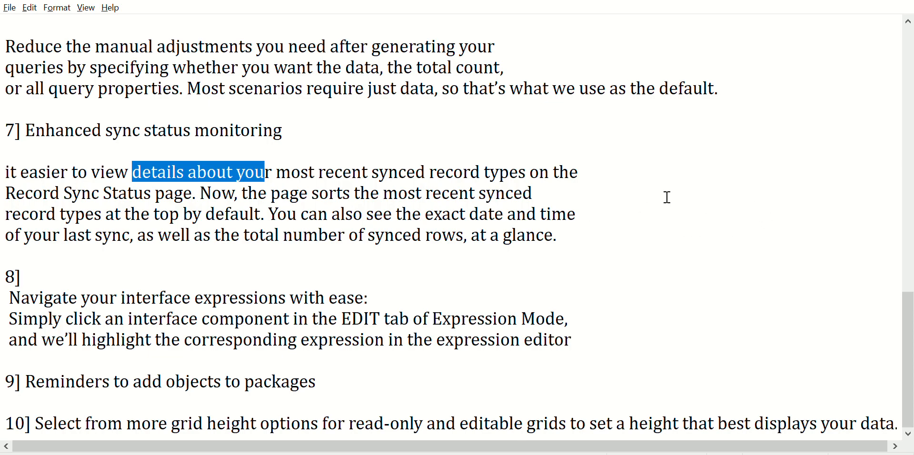
mouse_move(692, 205)
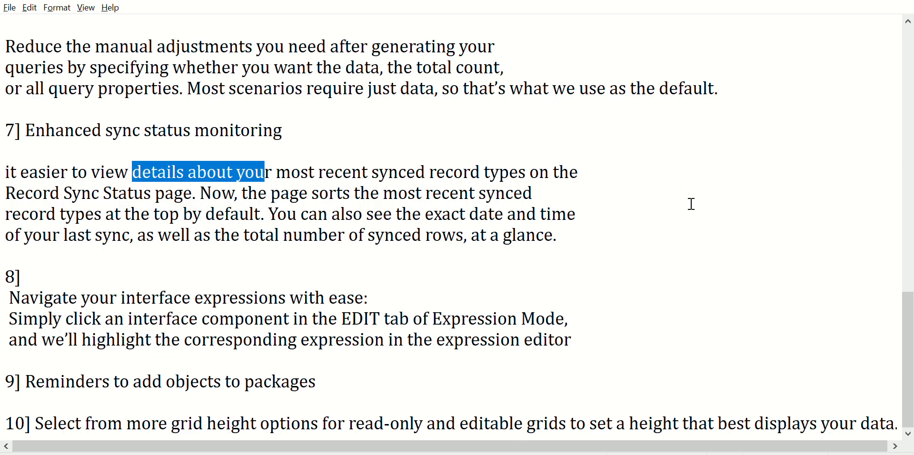
mouse_move(690, 205)
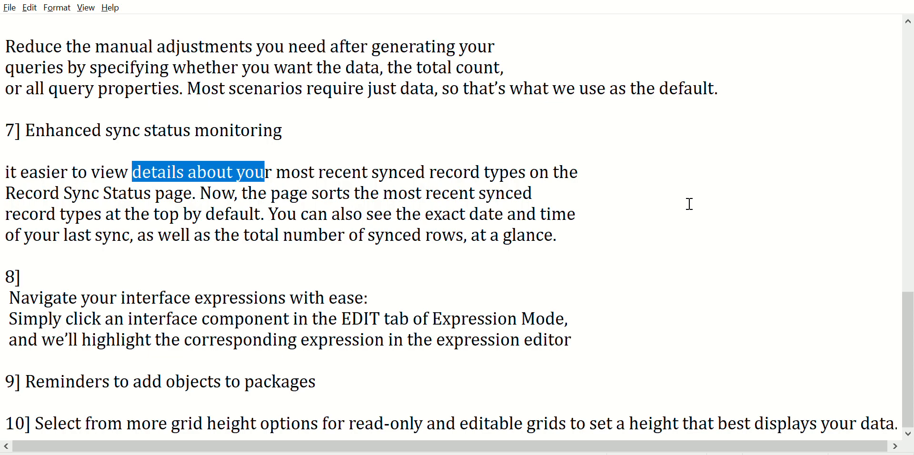
mouse_move(77, 299)
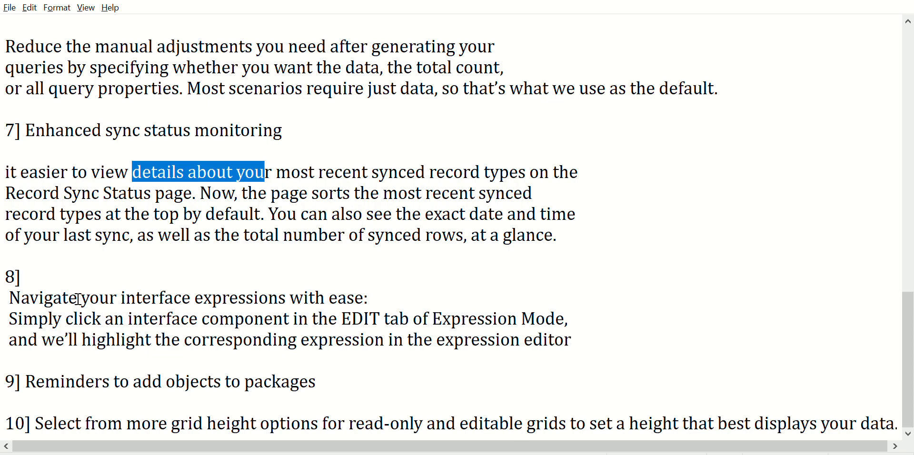
Highlight point 8's 'Simply click an interface component…' line, then its 'and we'll highlight…' line.
drag(53, 298, 253, 297)
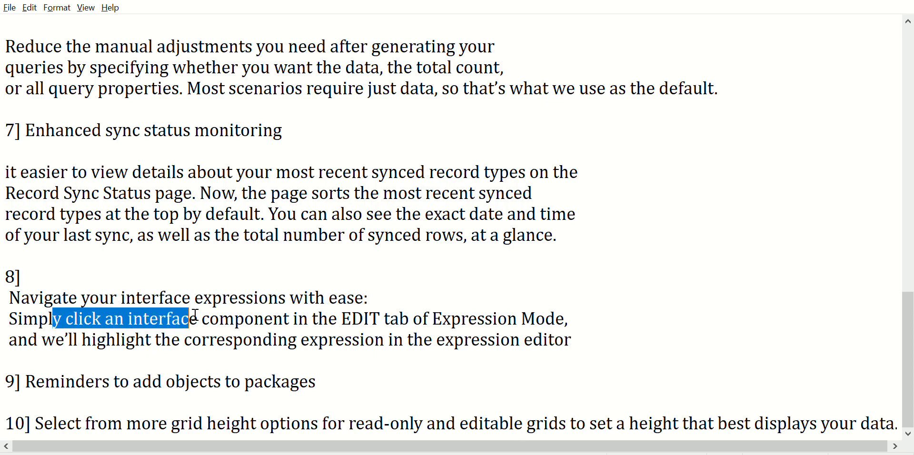
drag(190, 318, 394, 319)
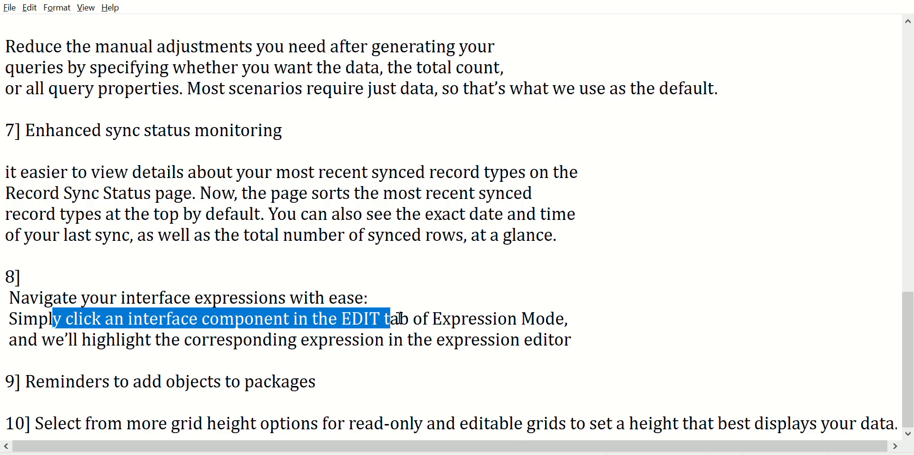
drag(392, 319, 567, 319)
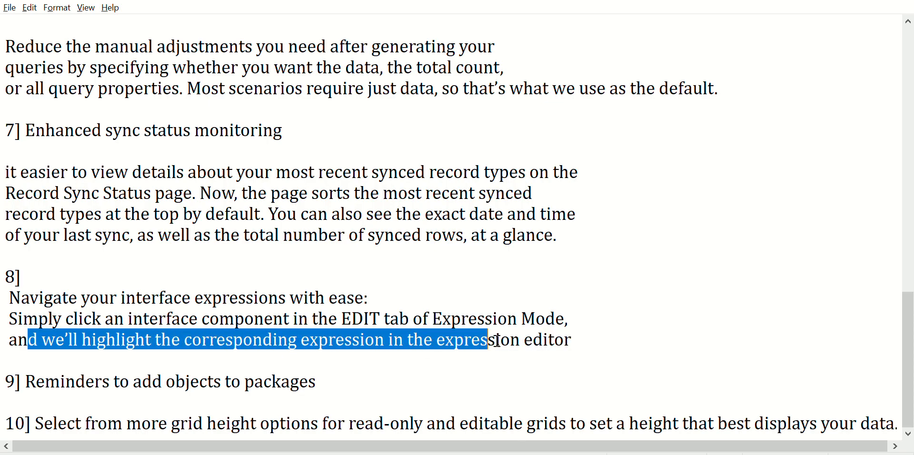
mouse_move(41, 381)
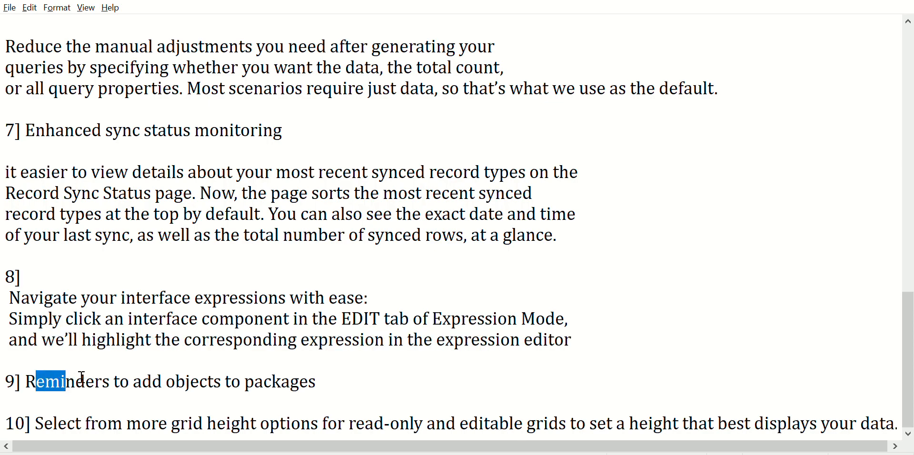
Highlight 'add objects to packages' in point 9, then clear it and place the cursor there.
drag(127, 382, 290, 382)
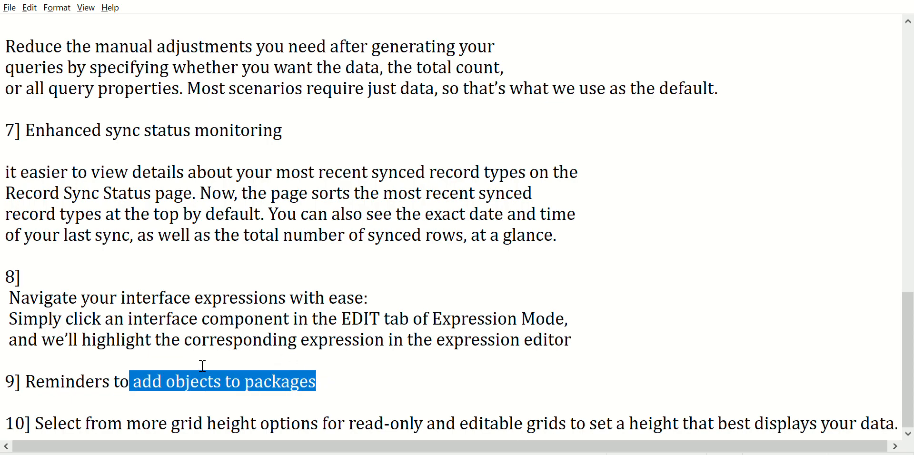
click(202, 366)
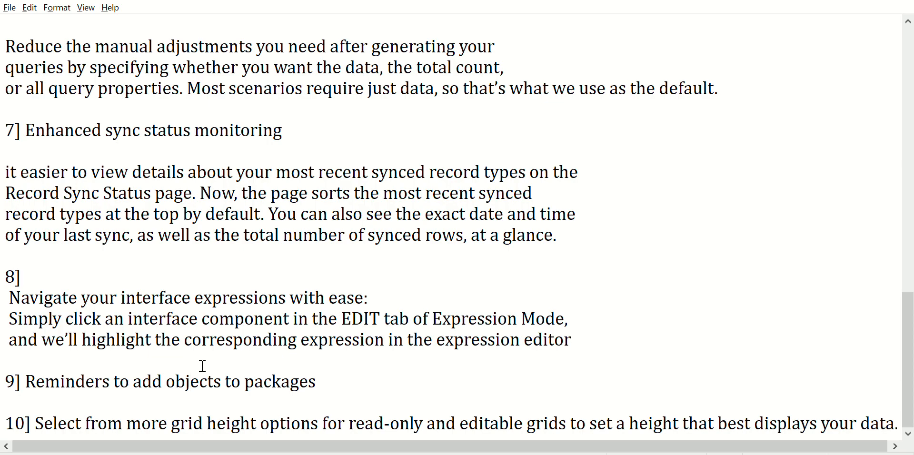
click(189, 382)
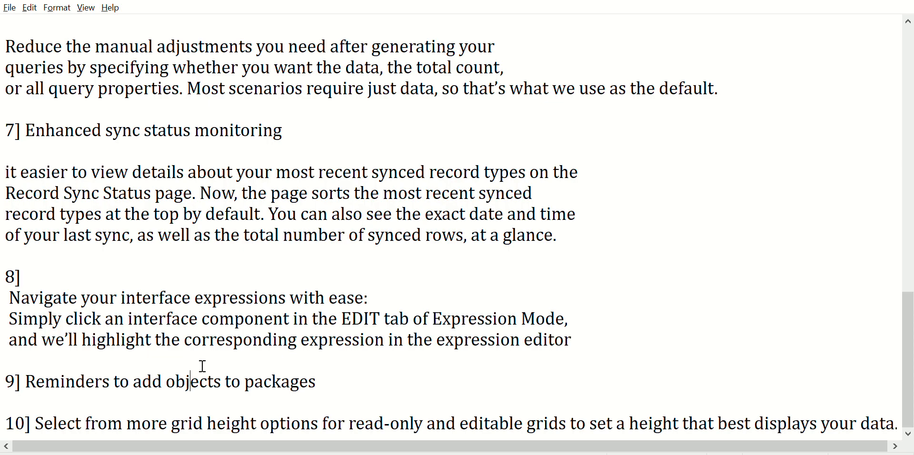
mouse_move(472, 417)
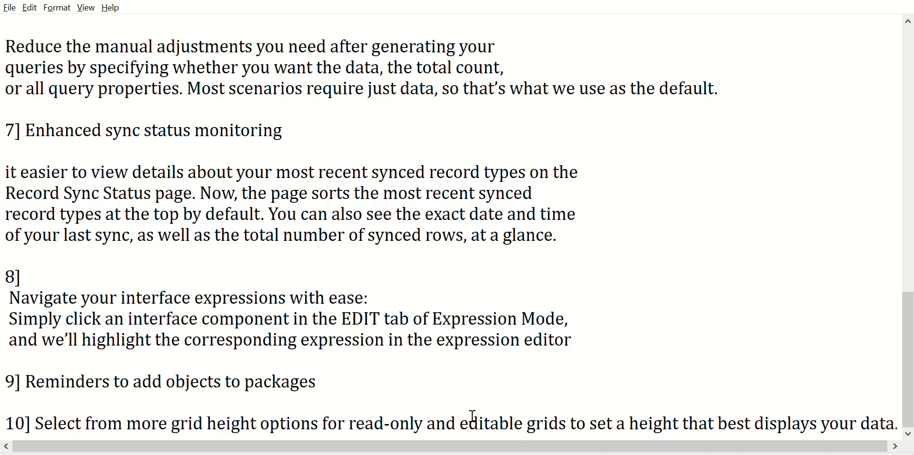
Scroll to point 10 on grid height options and highlight each of its two lines.
scroll(down, 3)
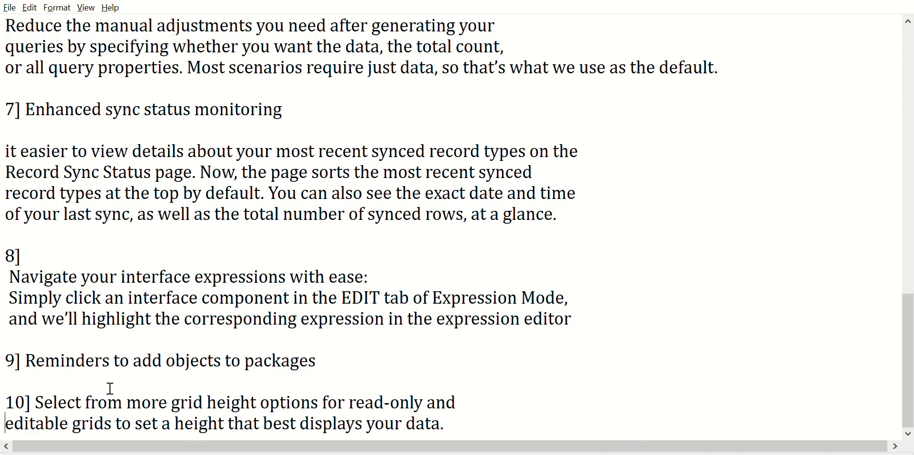
mouse_move(150, 324)
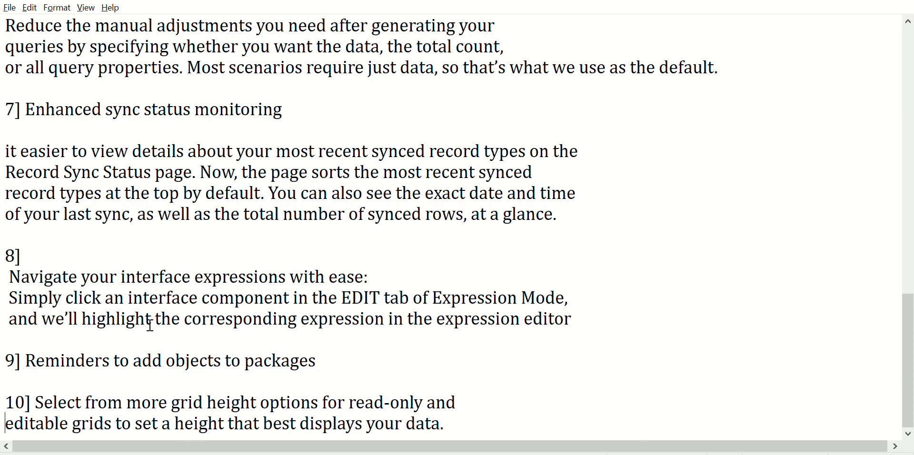
mouse_move(53, 403)
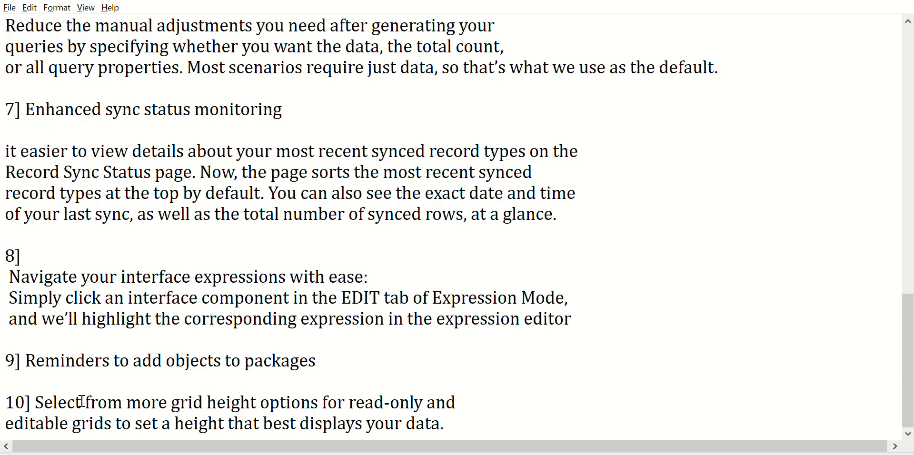
drag(89, 402, 247, 403)
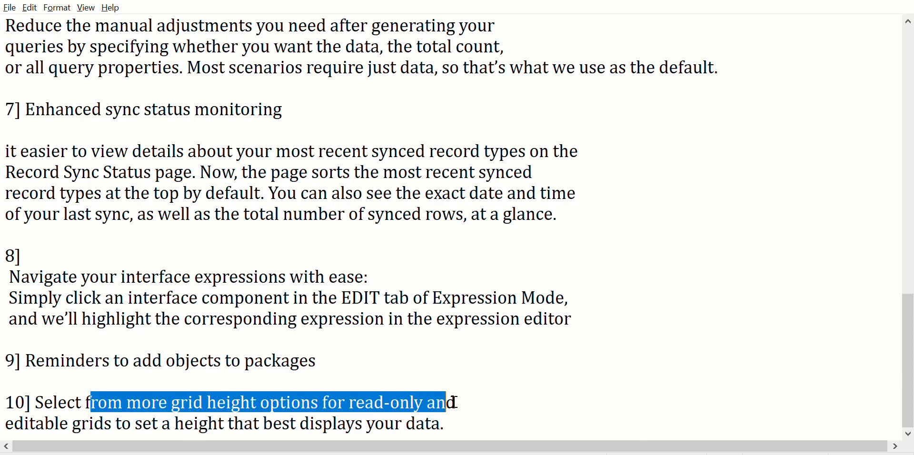
drag(446, 402, 133, 424)
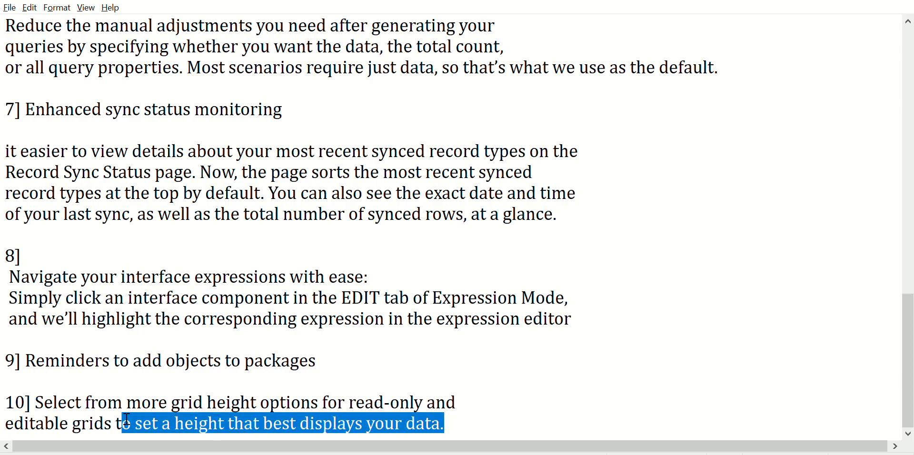
drag(127, 423, 6, 402)
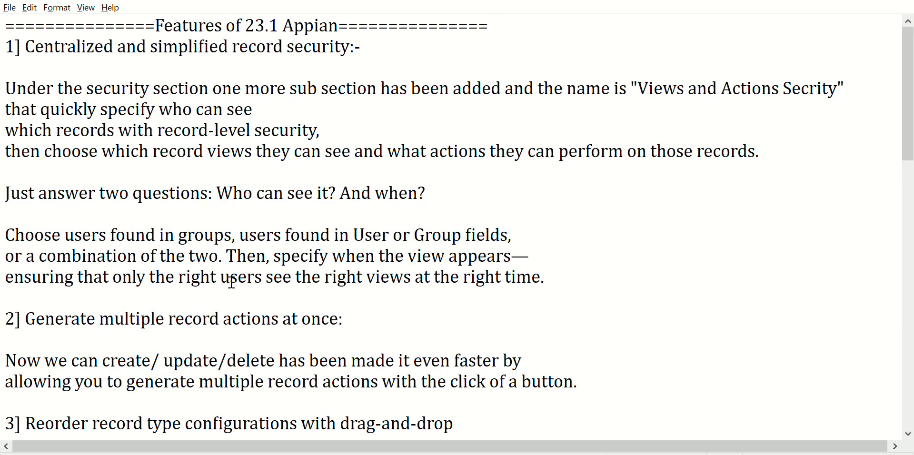
mouse_move(263, 65)
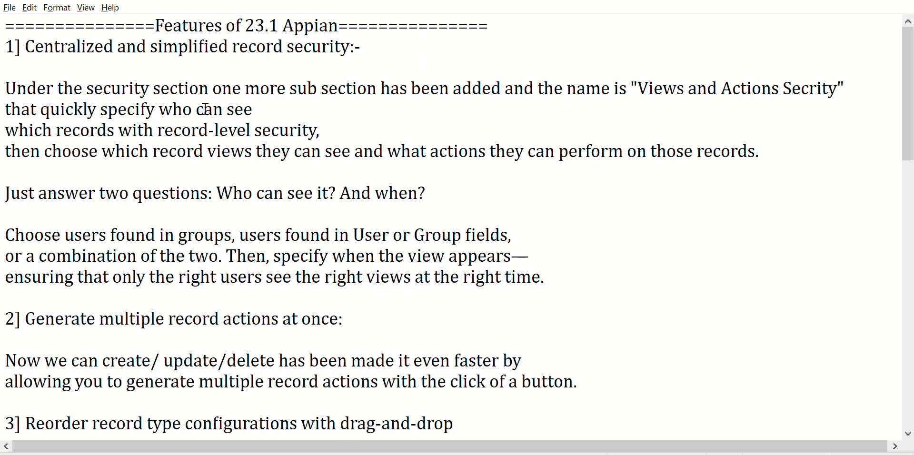
mouse_move(847, 43)
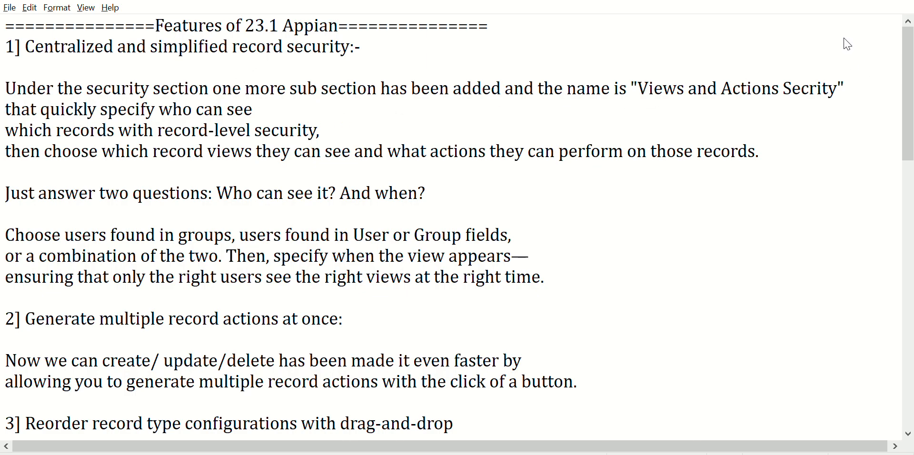